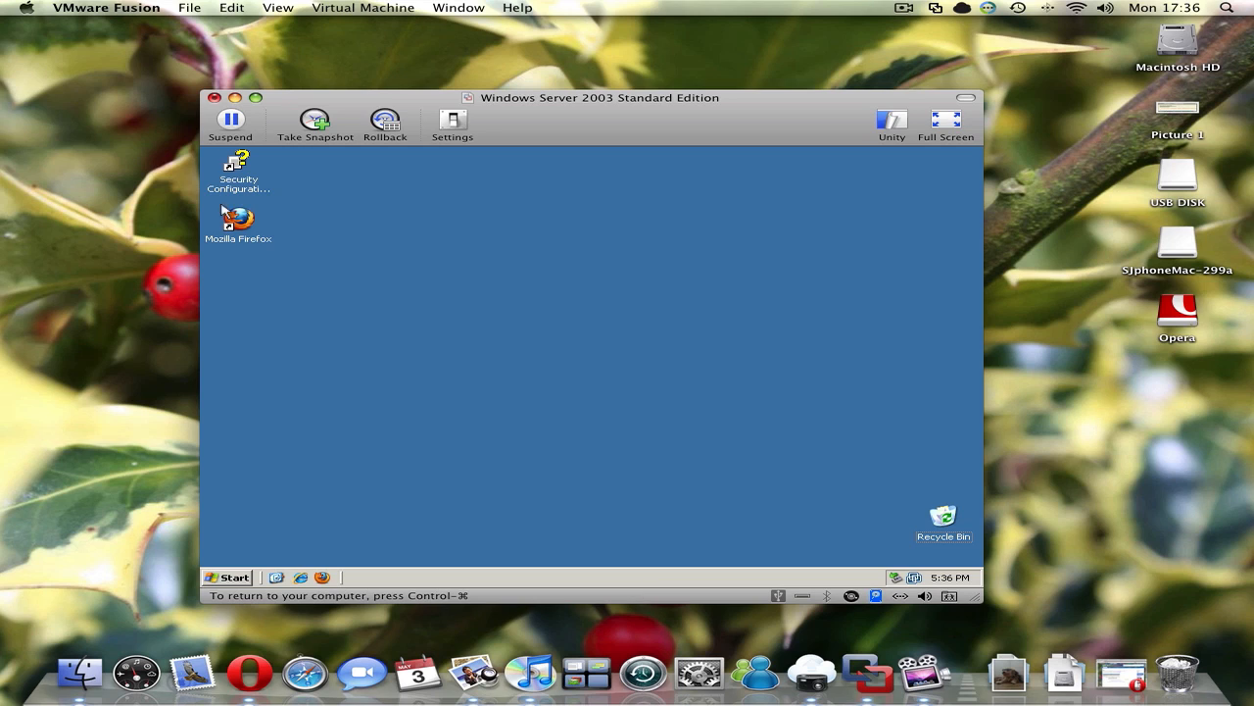
{"action": "mouse_move", "coordinate": [710, 501]}
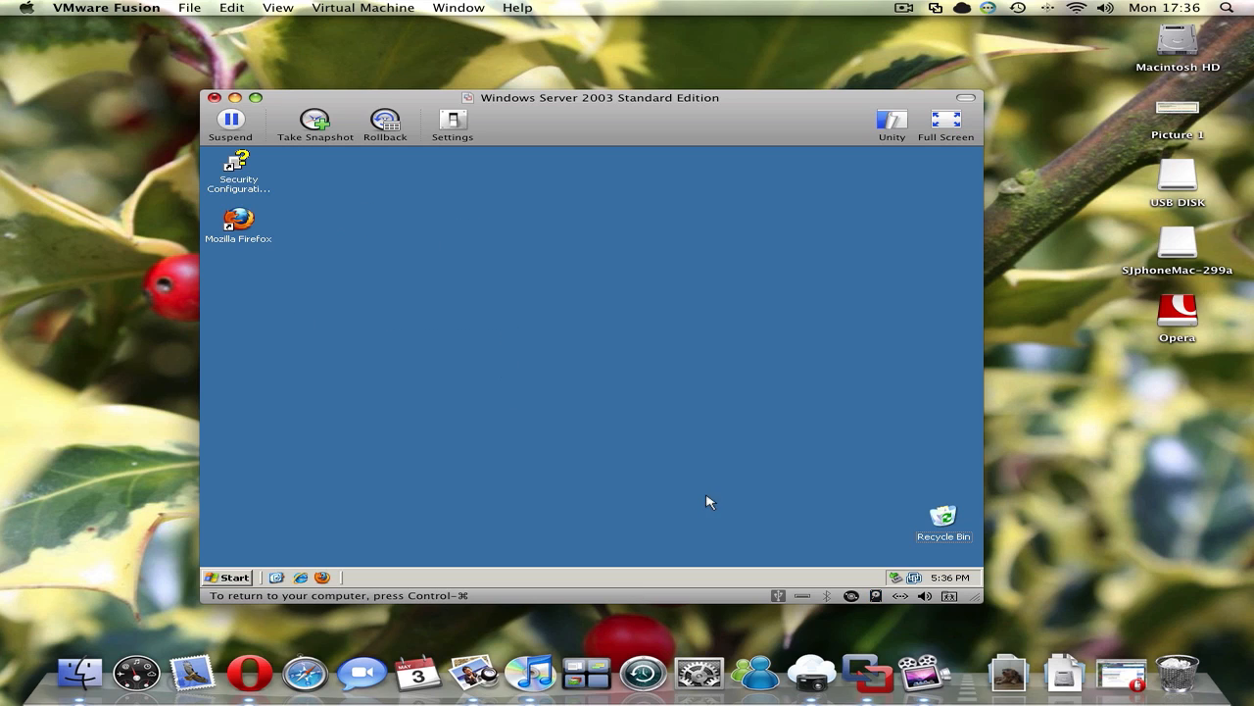
Launch Firefox from the Windows guest desktop to show its start page.
{"action": "left_click", "coordinate": [228, 577]}
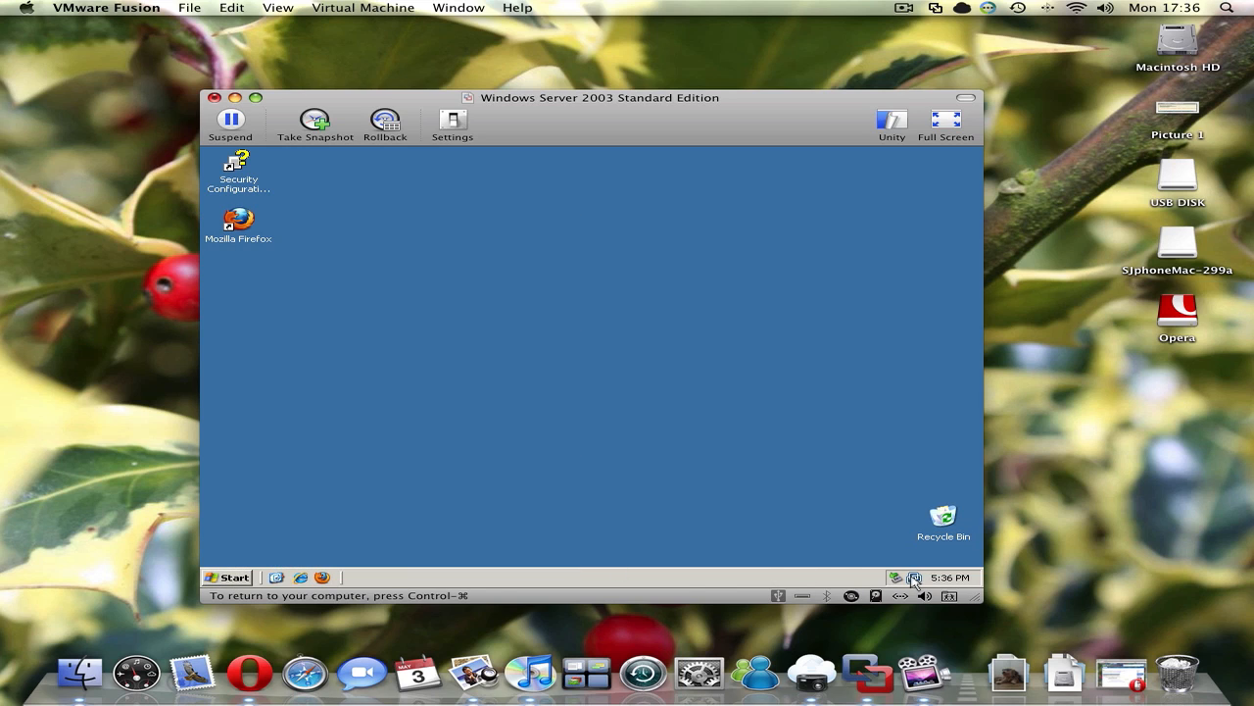
{"action": "mouse_move", "coordinate": [297, 235]}
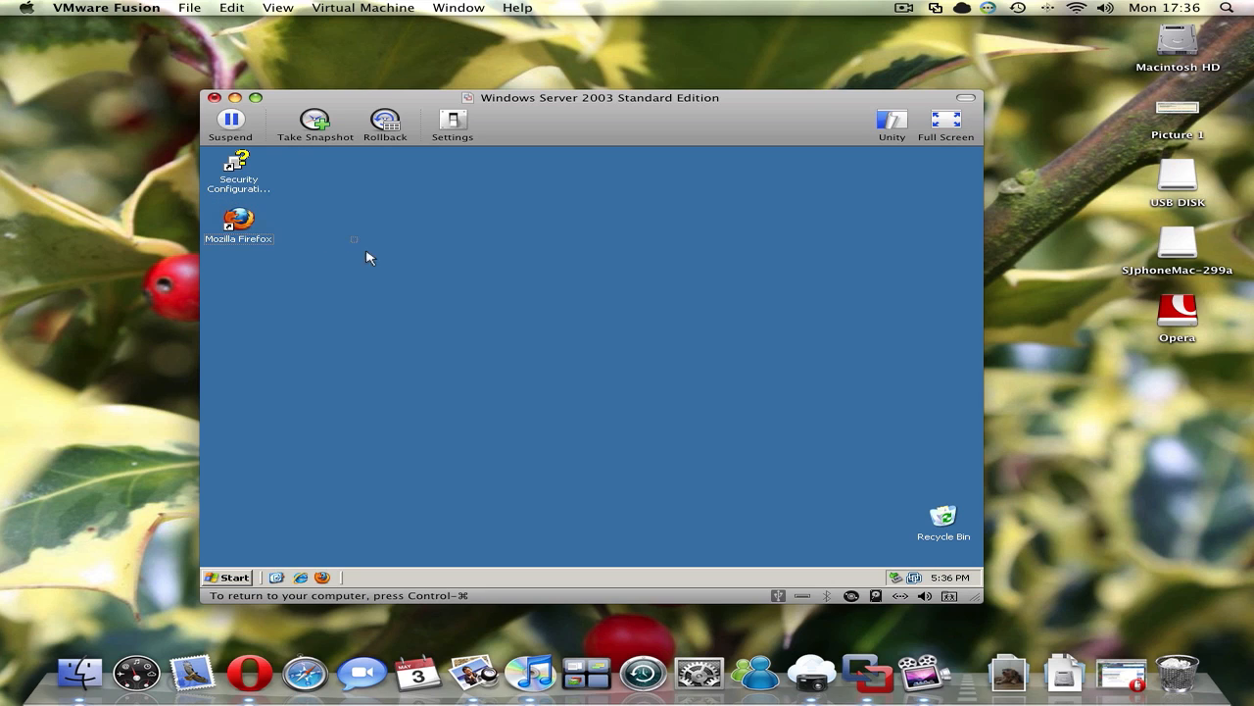
{"action": "mouse_move", "coordinate": [549, 314]}
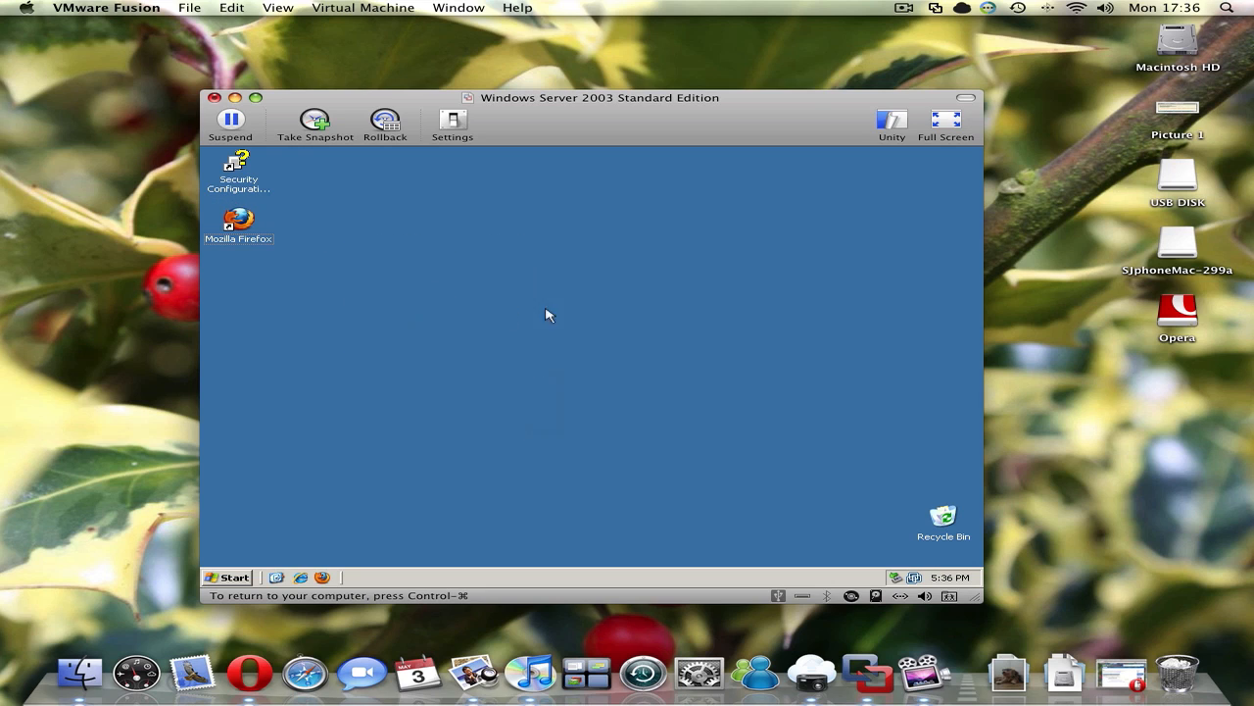
{"action": "left_click_drag", "start_coordinate": [548, 313], "coordinate": [616, 488]}
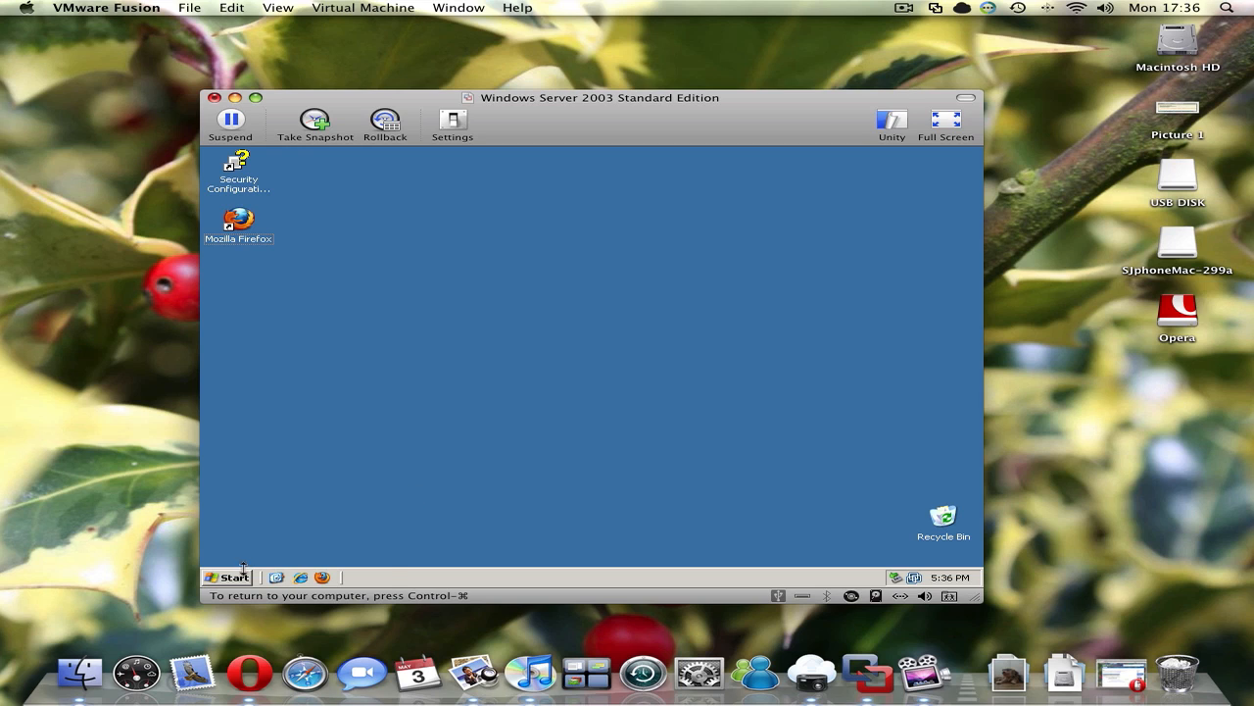
{"action": "mouse_move", "coordinate": [330, 576]}
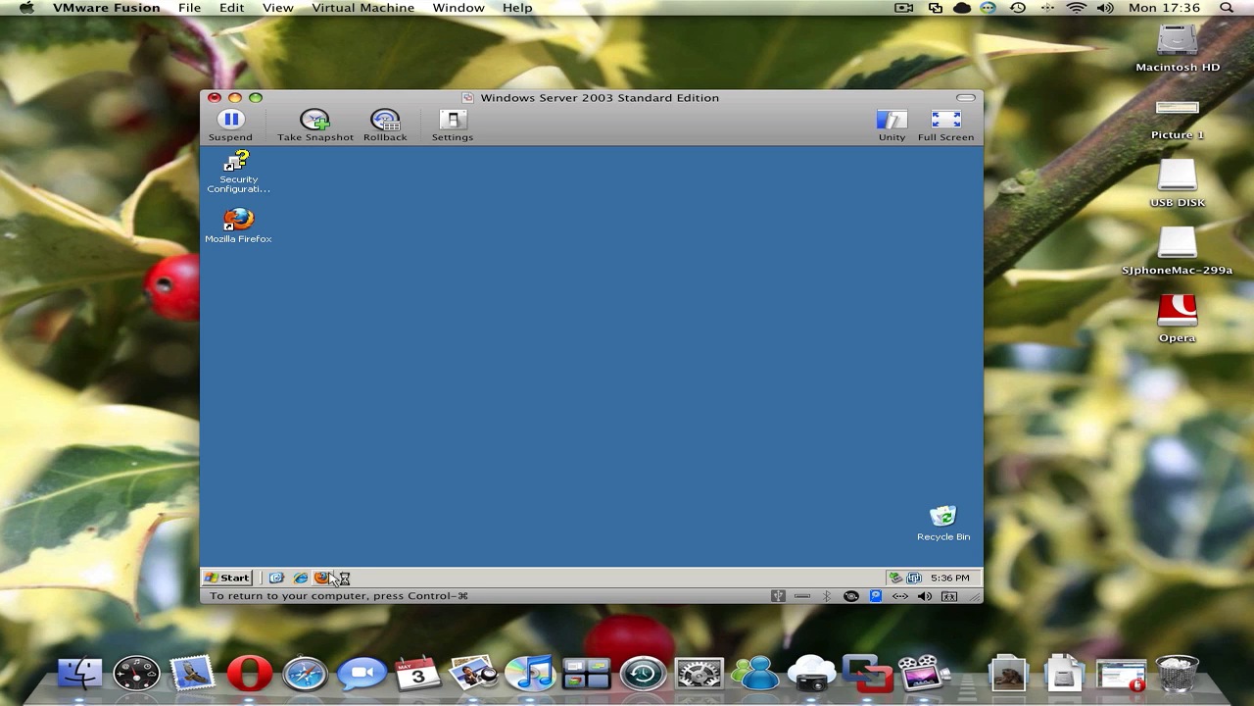
{"action": "double_click", "coordinate": [238, 218]}
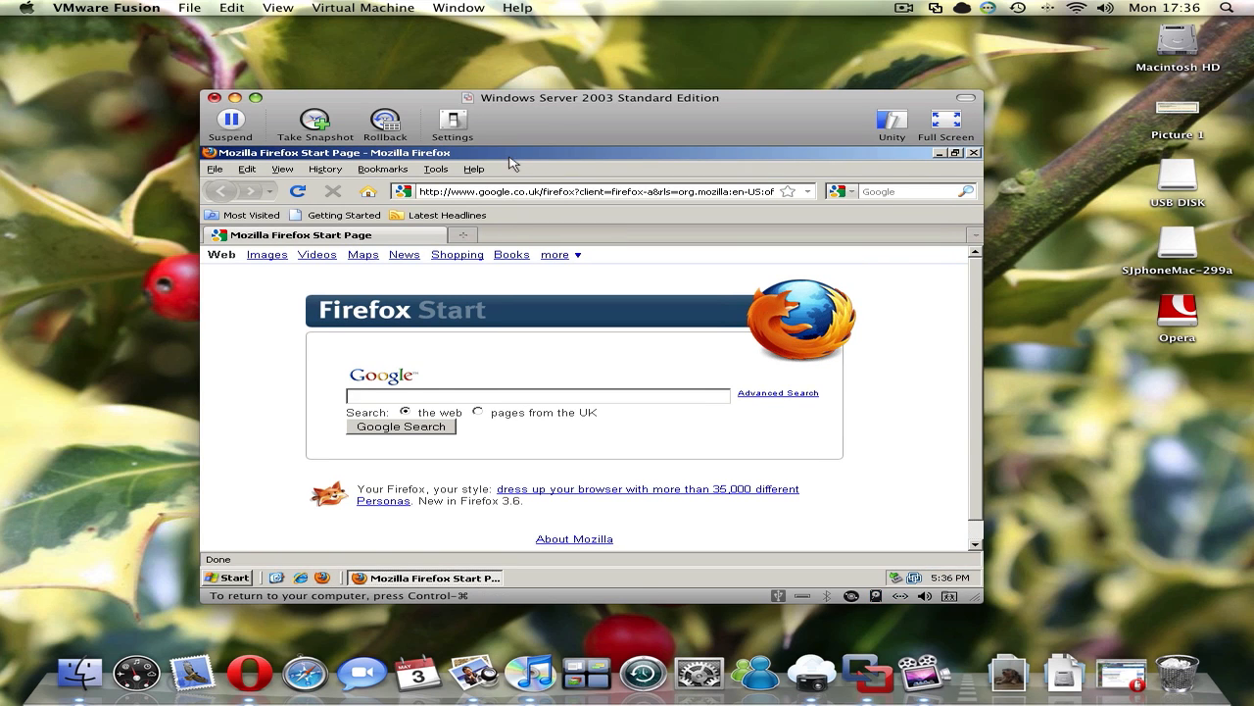
{"action": "mouse_move", "coordinate": [596, 257]}
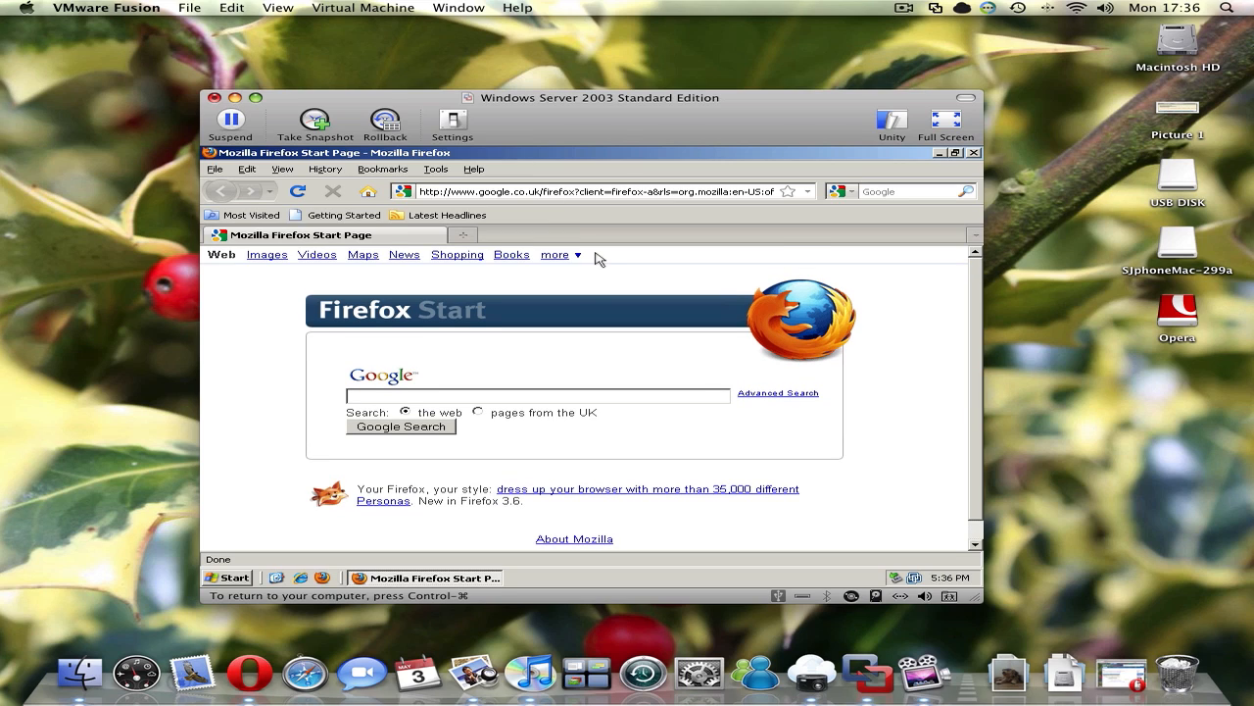
{"action": "mouse_move", "coordinate": [851, 242]}
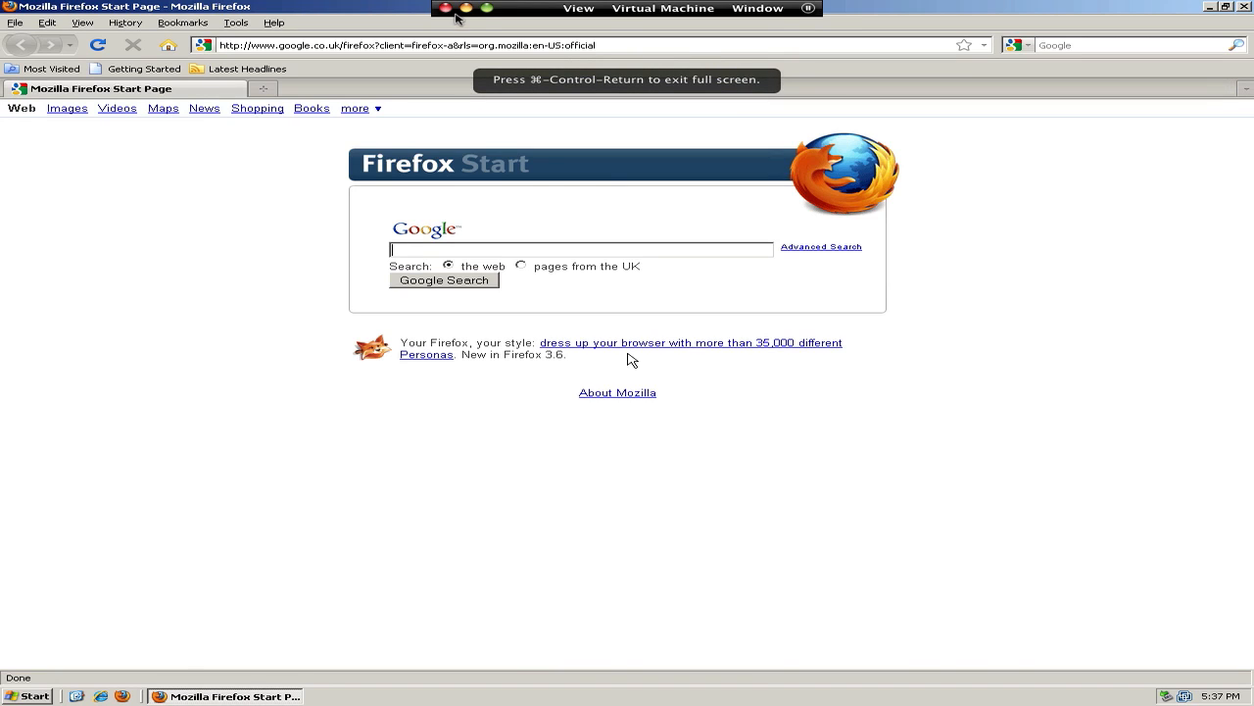
Exit full screen through the display mode options, returning the VM to a window.
{"action": "left_click", "coordinate": [578, 8]}
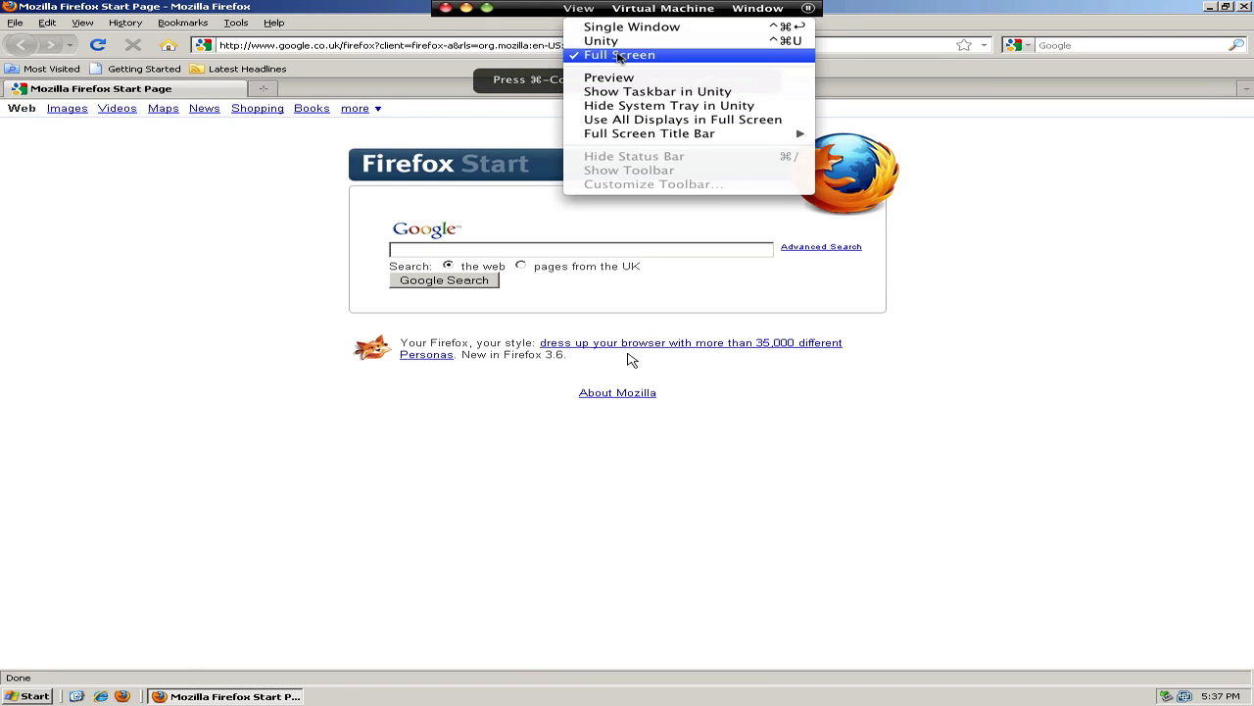
{"action": "left_click", "coordinate": [617, 54]}
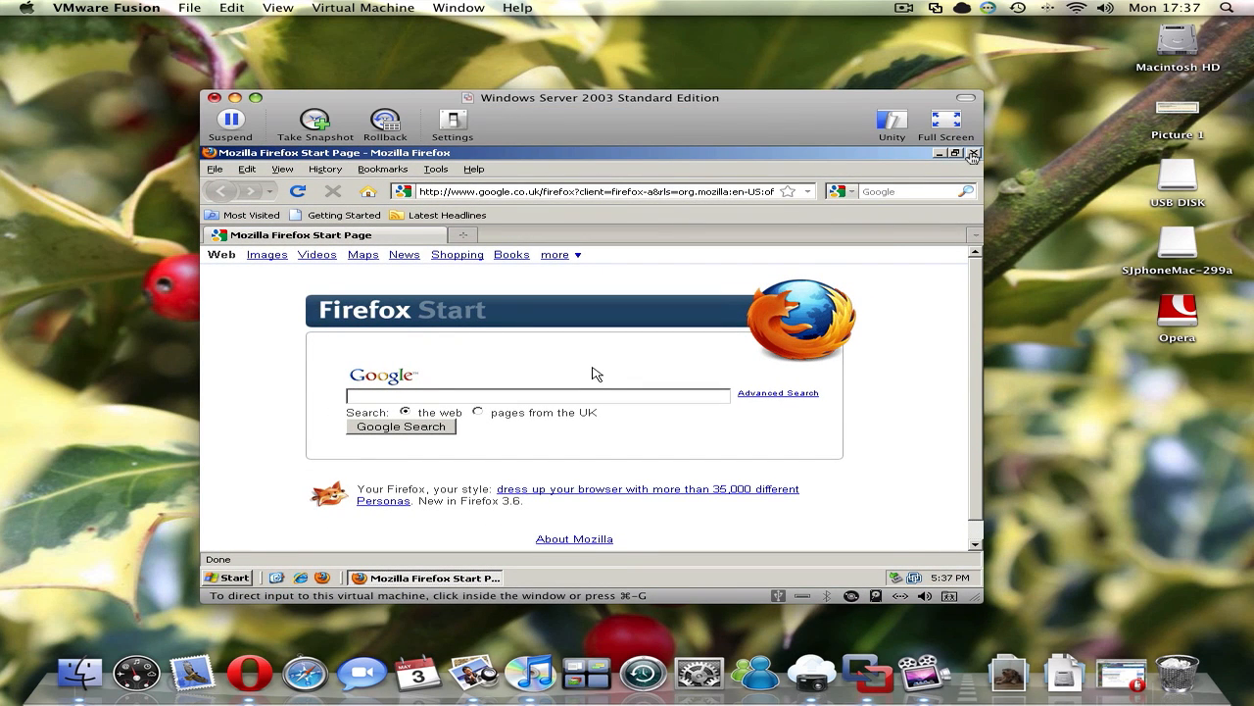
{"action": "left_click", "coordinate": [537, 396]}
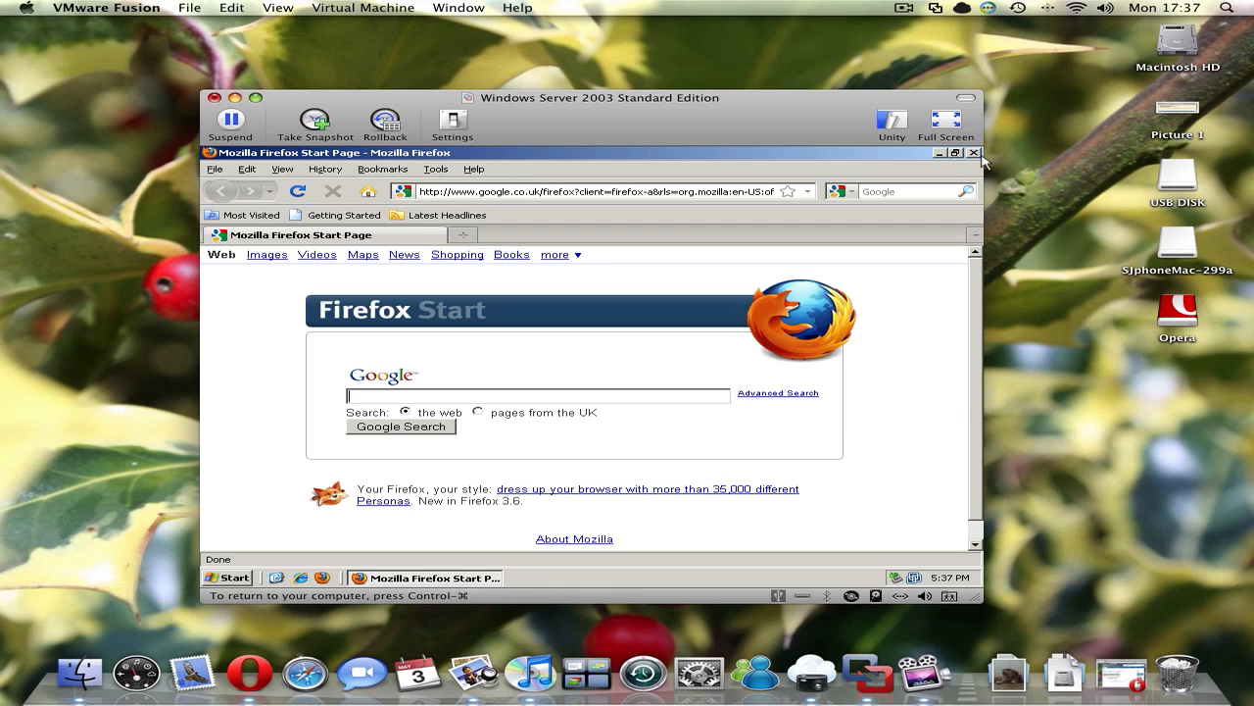
{"action": "mouse_move", "coordinate": [971, 173]}
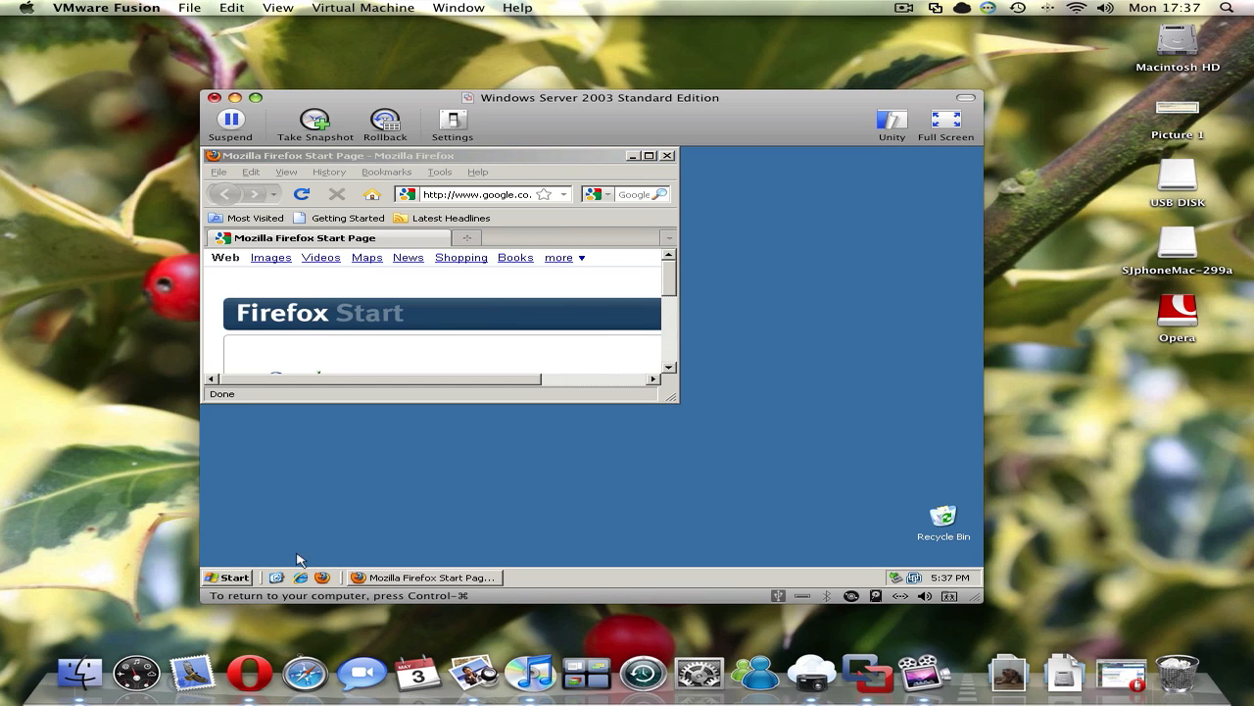
Launch an untitled Notepad from the Windows Start menu.
{"action": "left_click", "coordinate": [226, 576]}
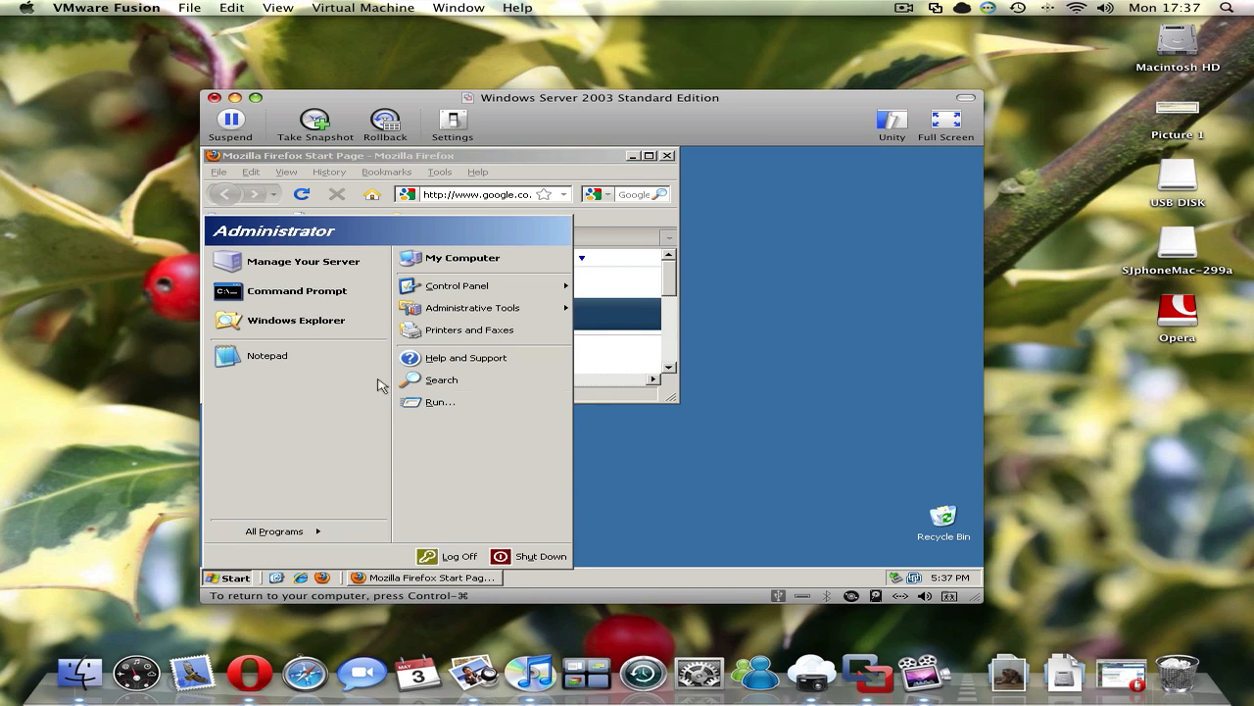
{"action": "left_click", "coordinate": [266, 355]}
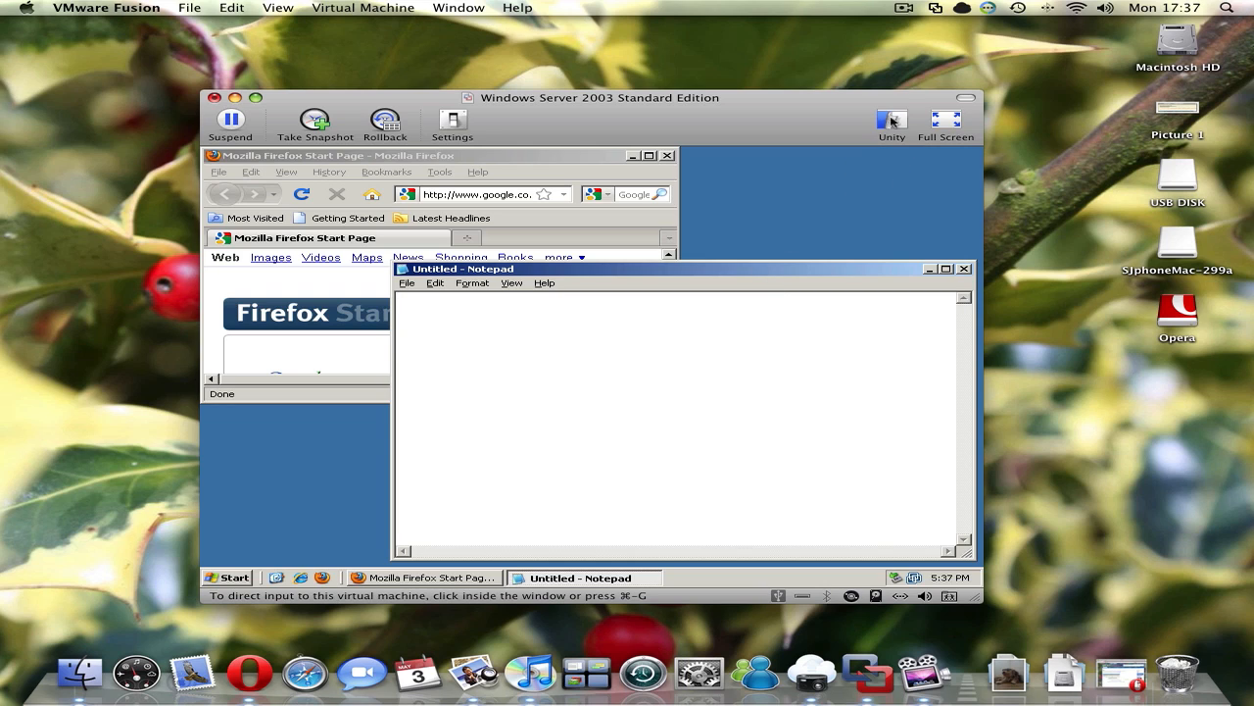
{"action": "mouse_move", "coordinate": [891, 117]}
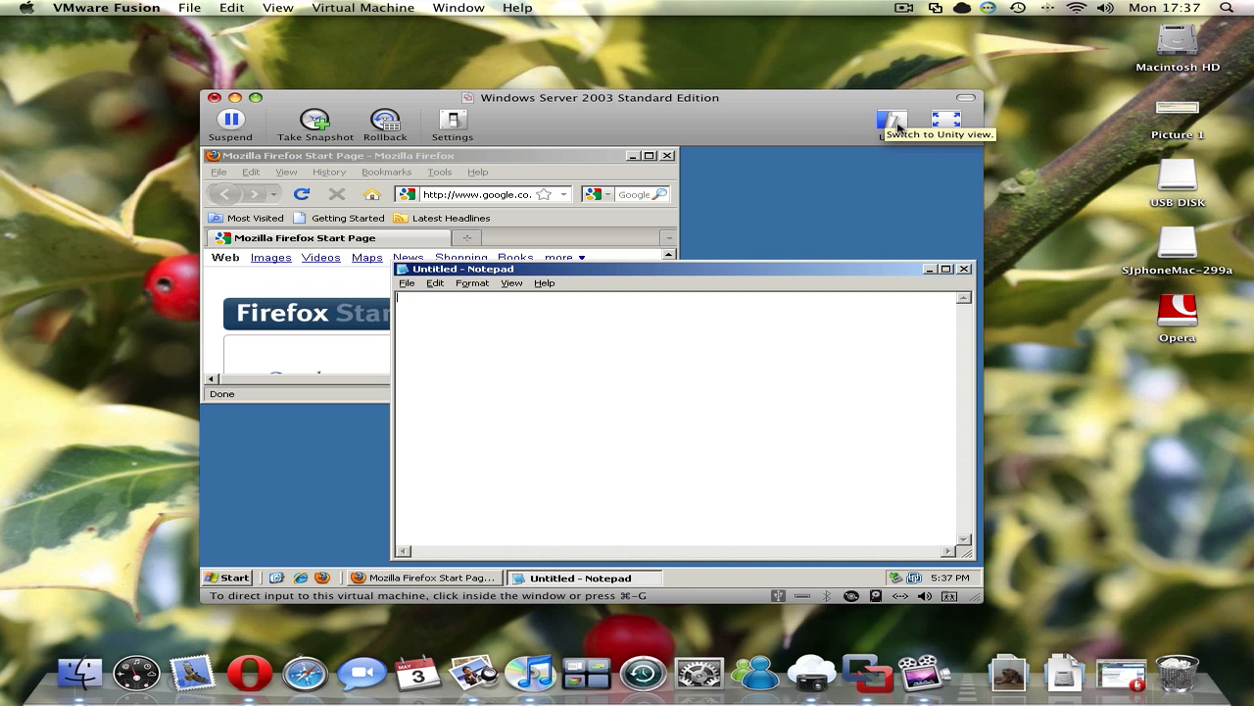
Switch to Unity view and move the Notepad window toward the lower right.
{"action": "left_click", "coordinate": [893, 119]}
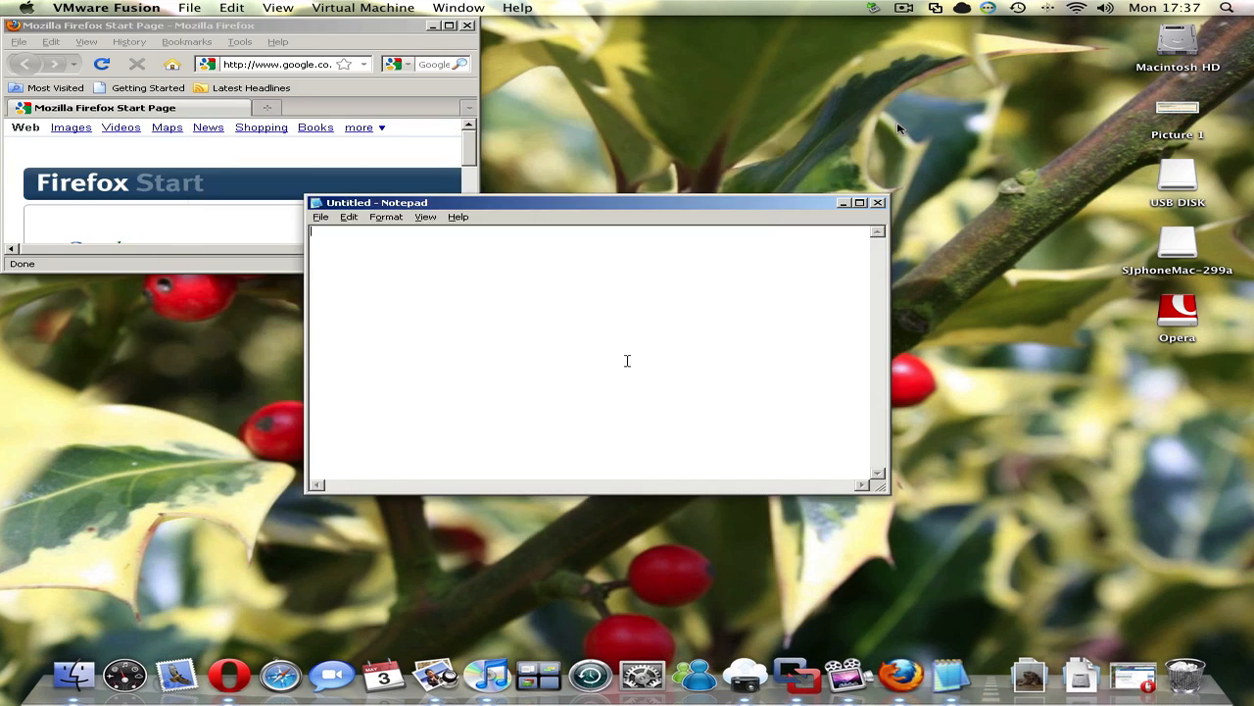
{"action": "left_click_drag", "start_coordinate": [595, 202], "coordinate": [784, 256]}
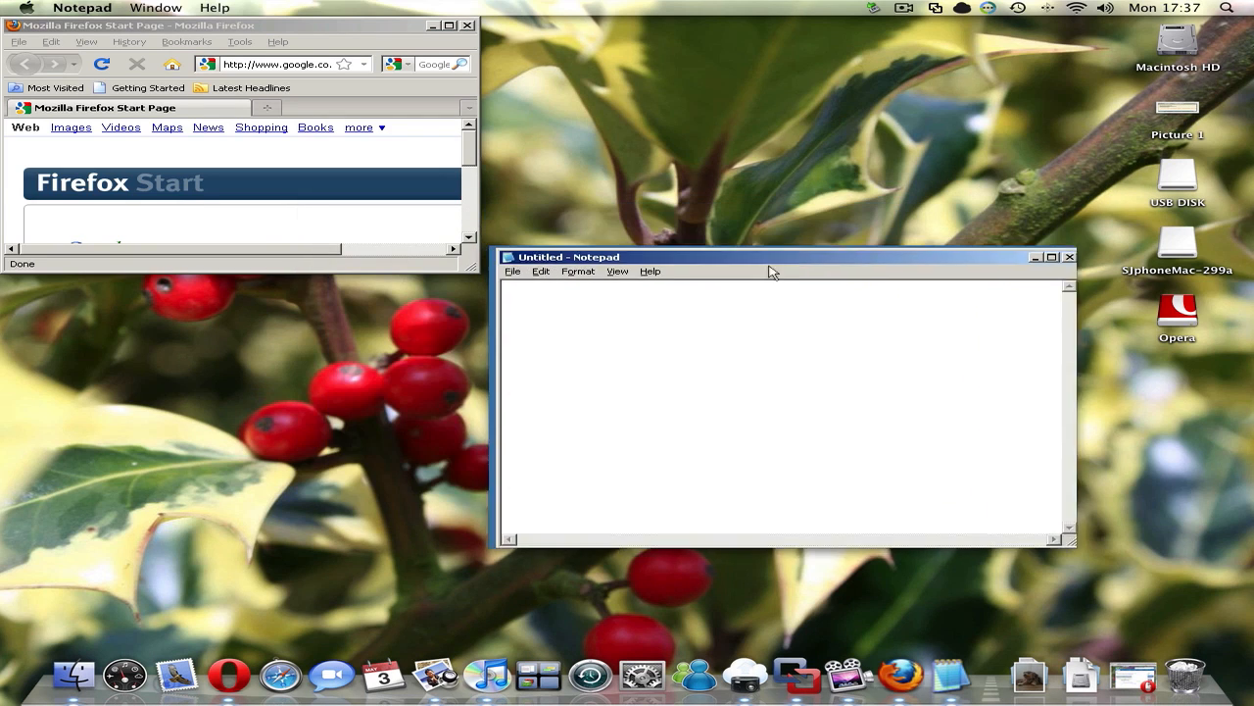
{"action": "left_click_drag", "start_coordinate": [775, 257], "coordinate": [872, 297]}
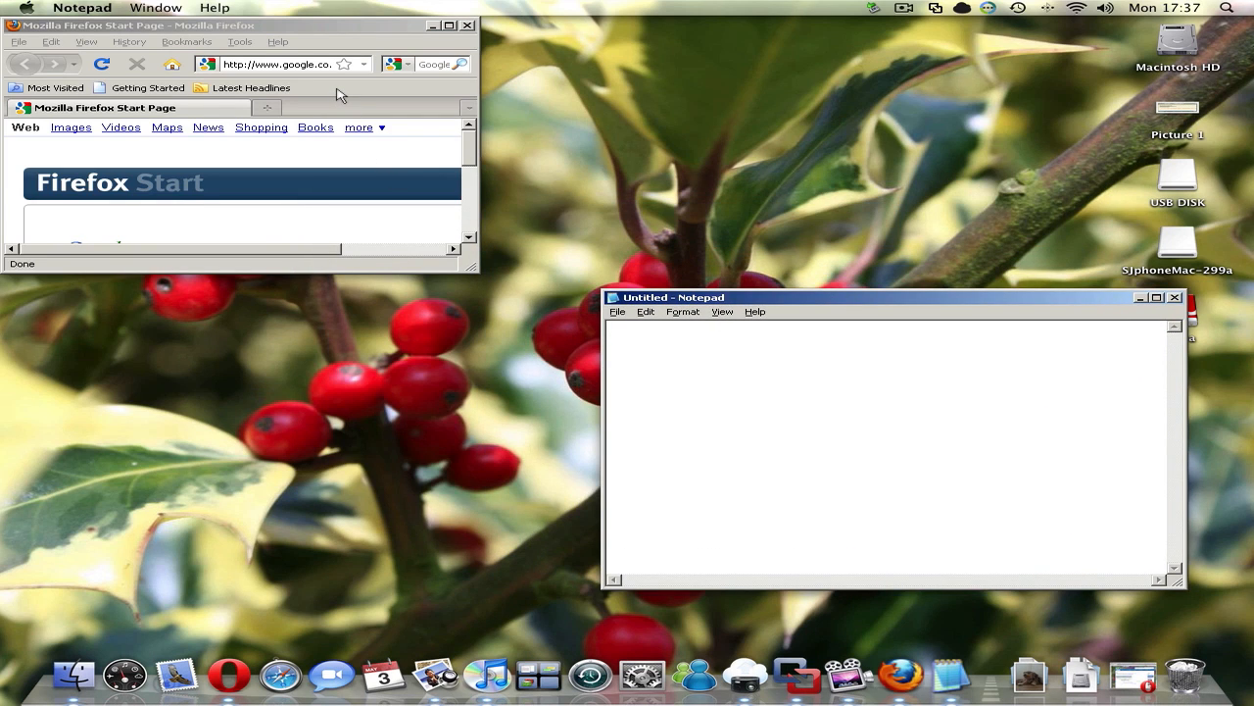
{"action": "mouse_move", "coordinate": [306, 17]}
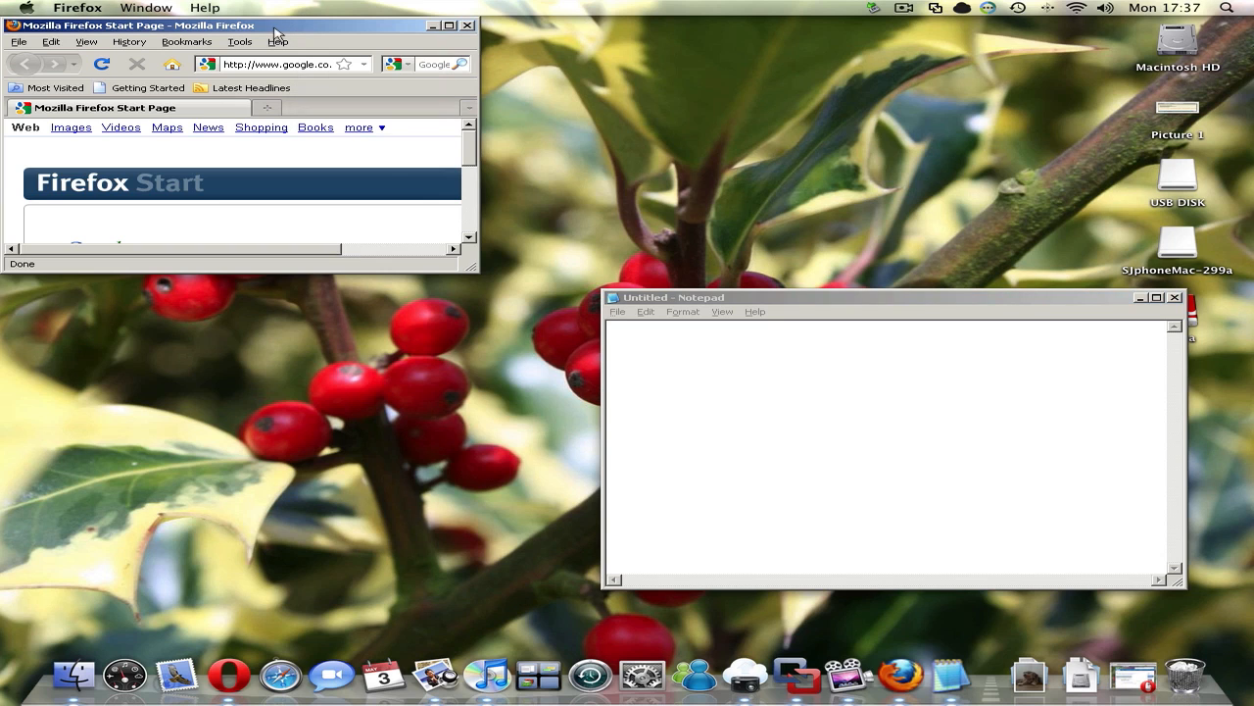
Browse the Notepad and Help menus in the Mac menu bar, then dismiss them.
{"action": "left_click", "coordinate": [77, 8]}
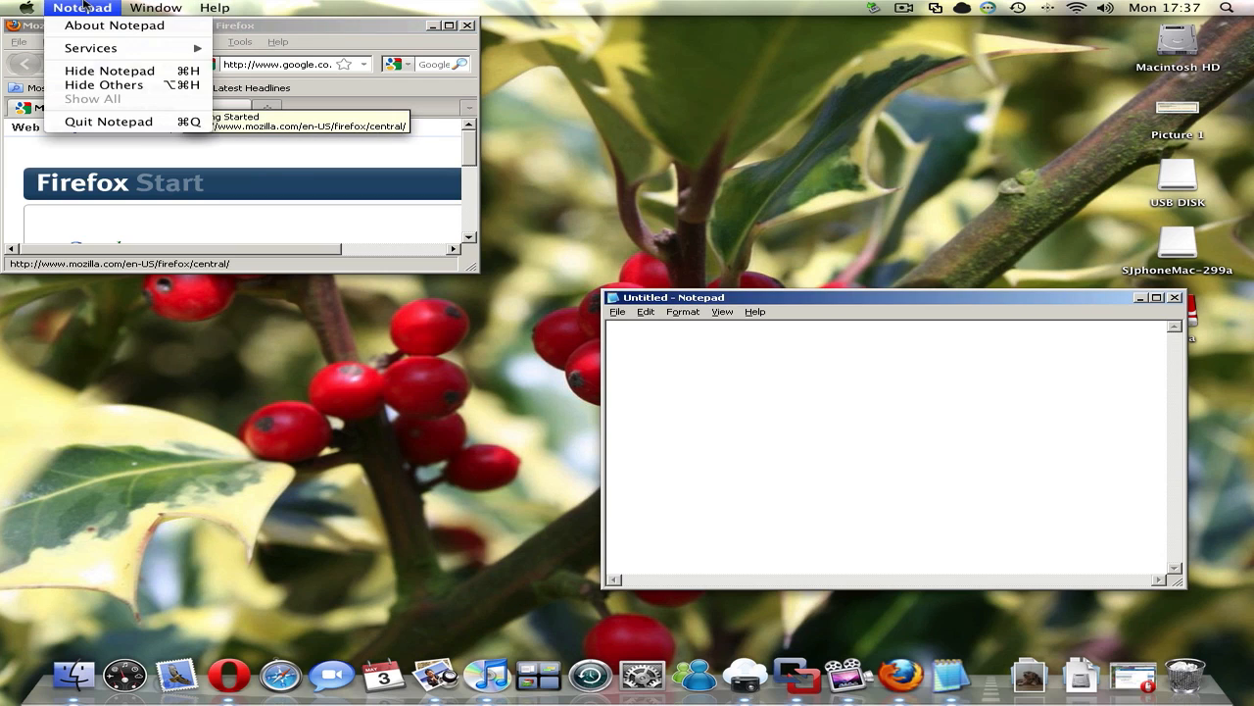
{"action": "left_click", "coordinate": [214, 7]}
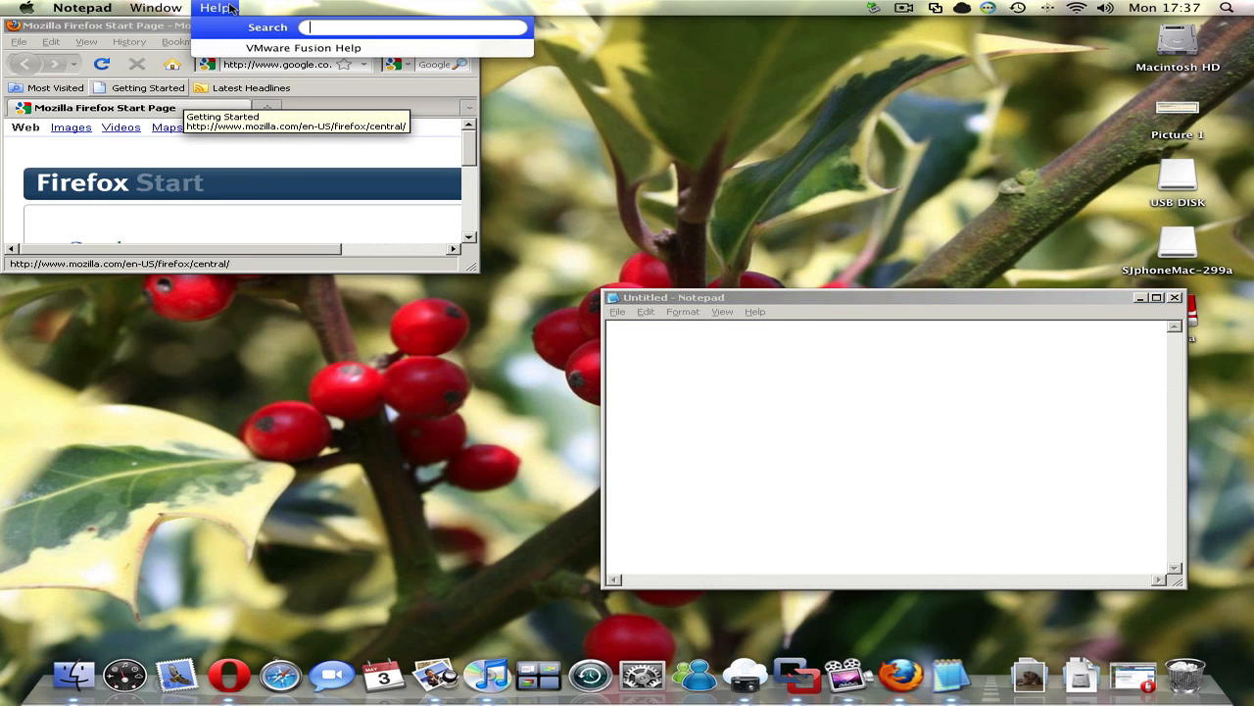
{"action": "left_click", "coordinate": [619, 311]}
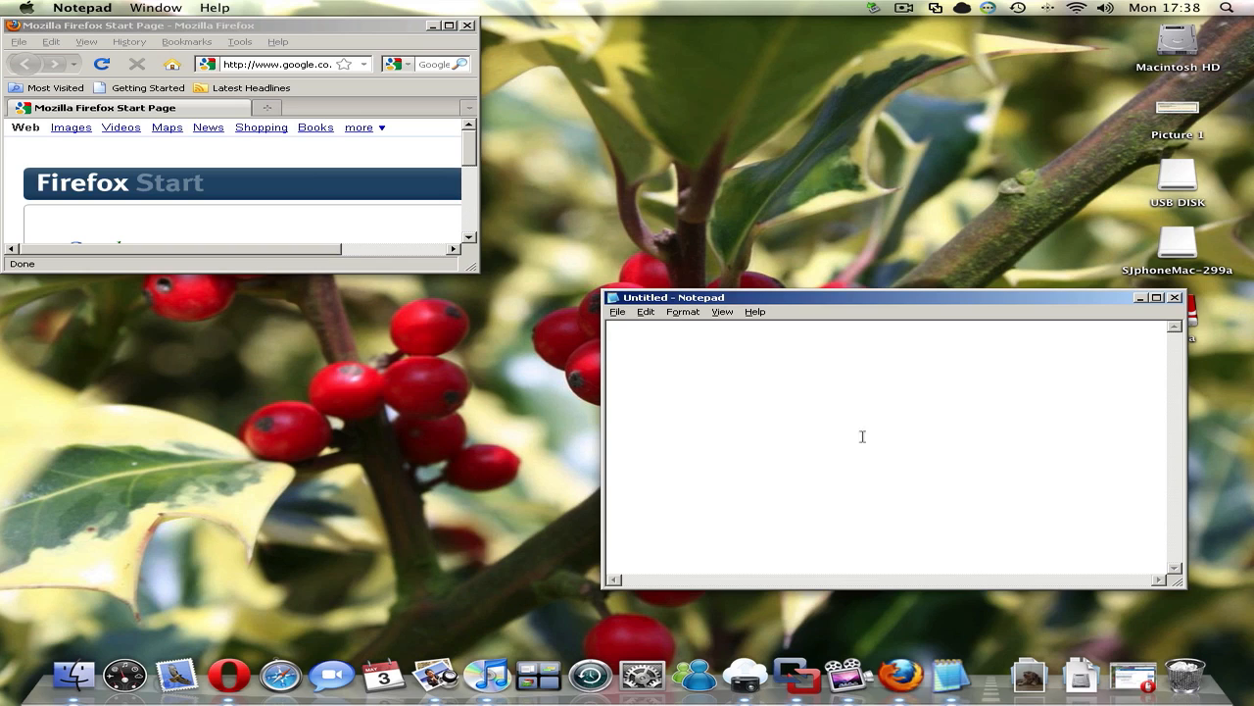
{"action": "mouse_move", "coordinate": [768, 311]}
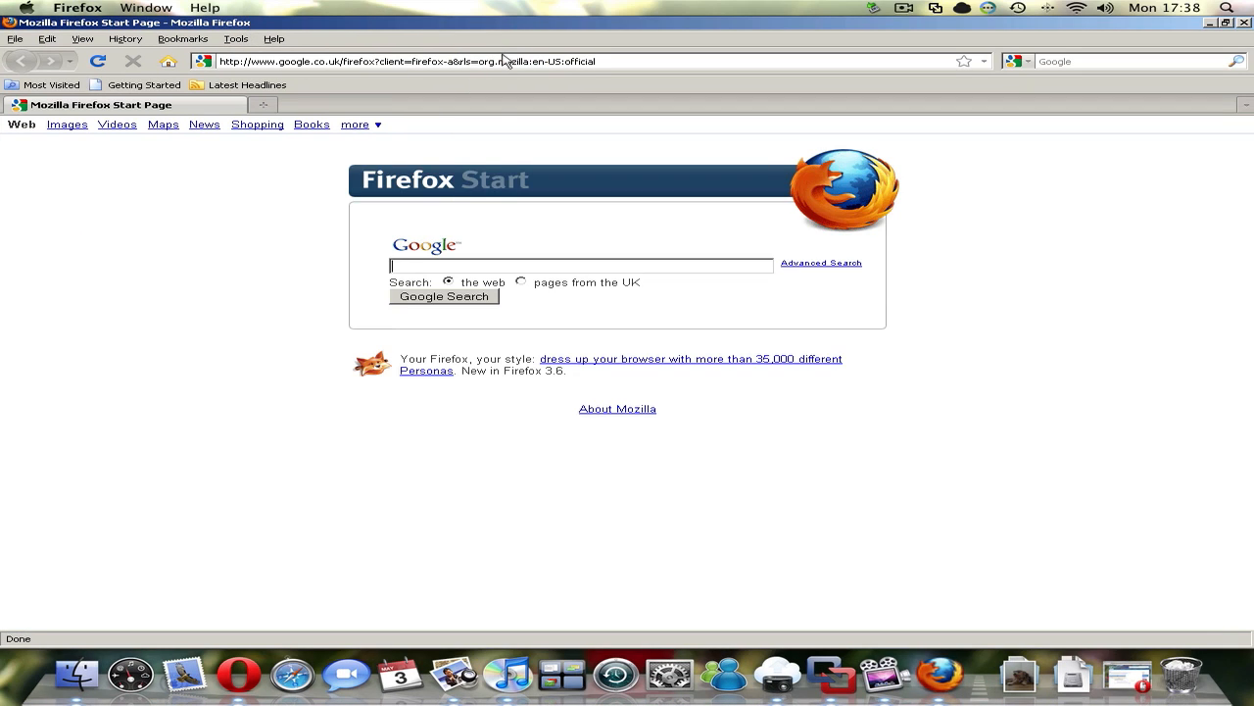
{"action": "mouse_move", "coordinate": [585, 149]}
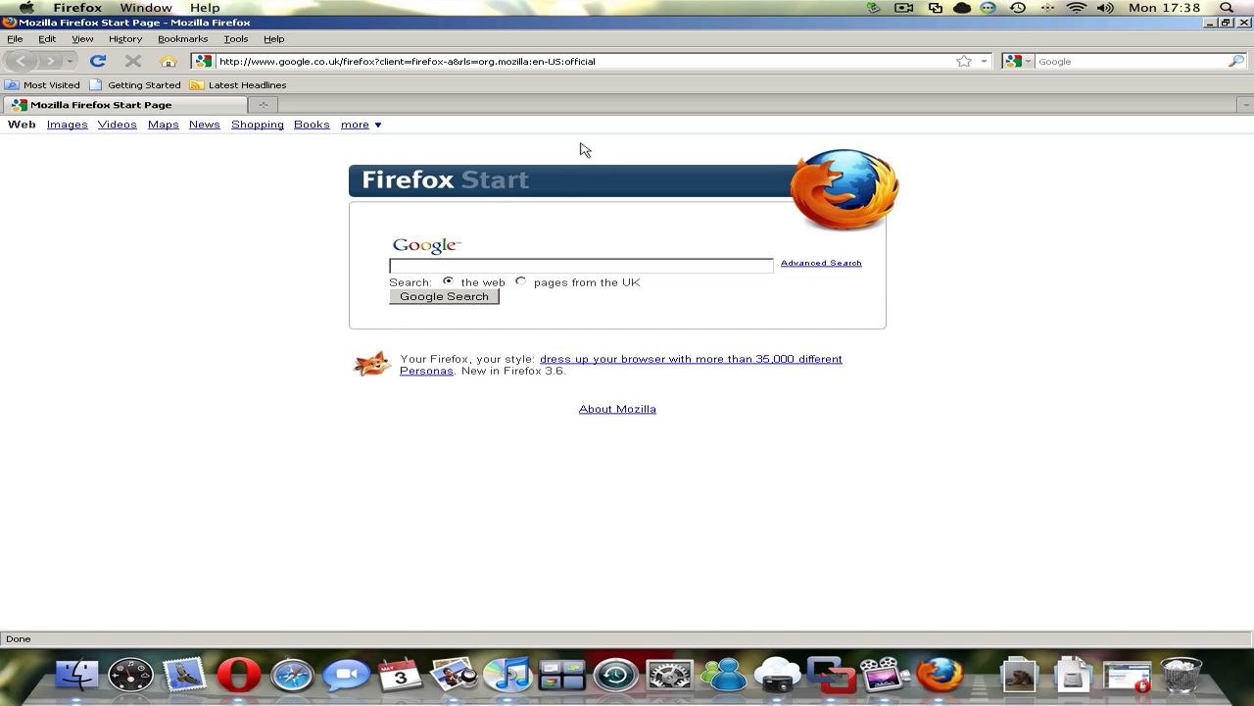
Maximize the guest Firefox window to cover the Mac screen in Unity.
{"action": "left_click", "coordinate": [406, 61]}
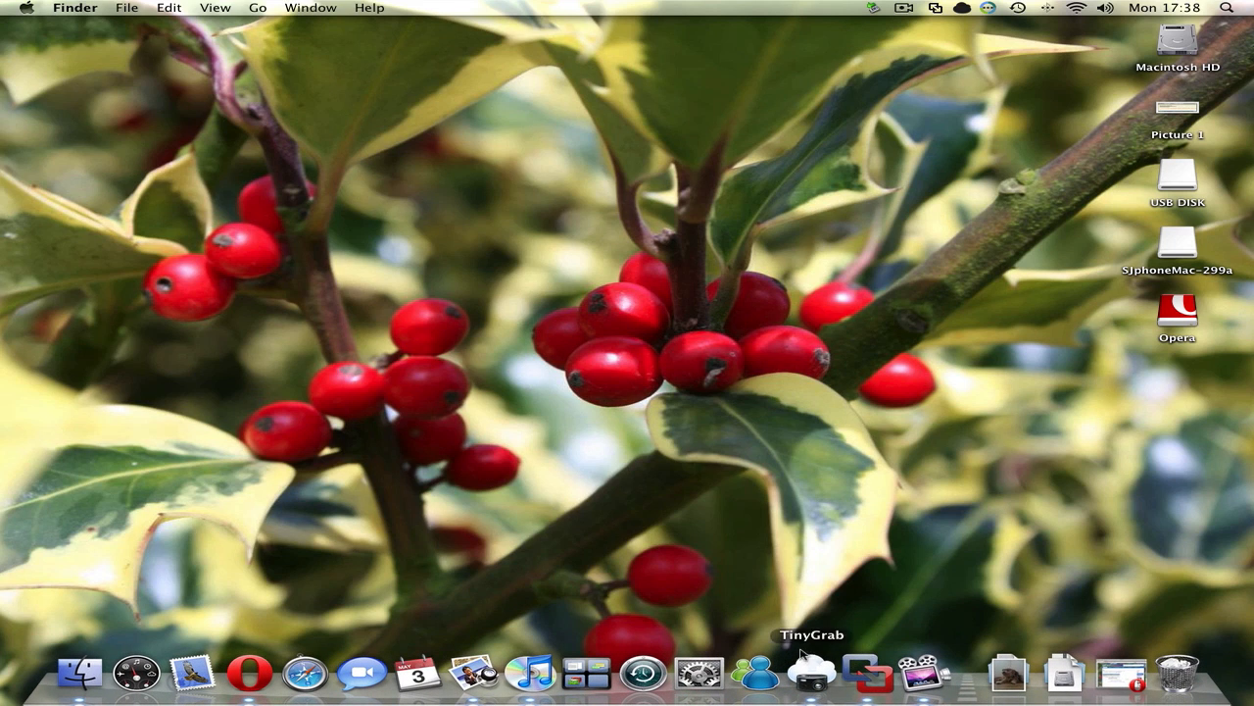
{"action": "mouse_move", "coordinate": [199, 302]}
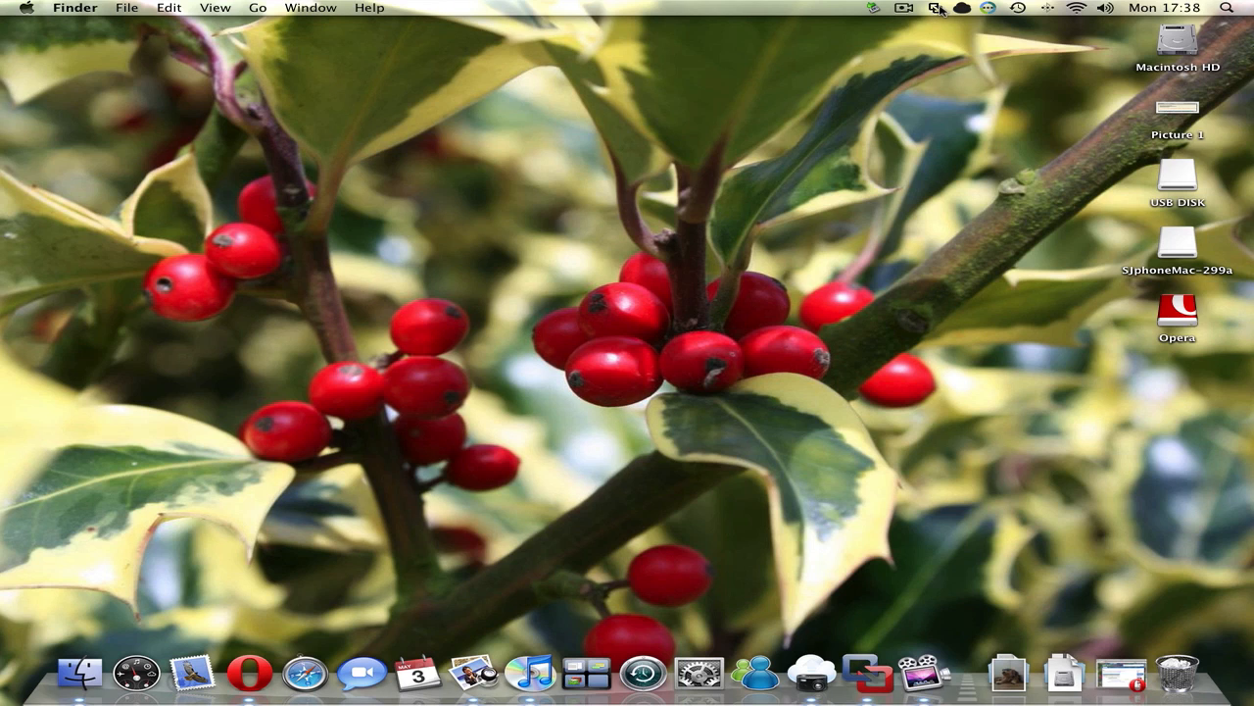
{"action": "mouse_move", "coordinate": [877, 20]}
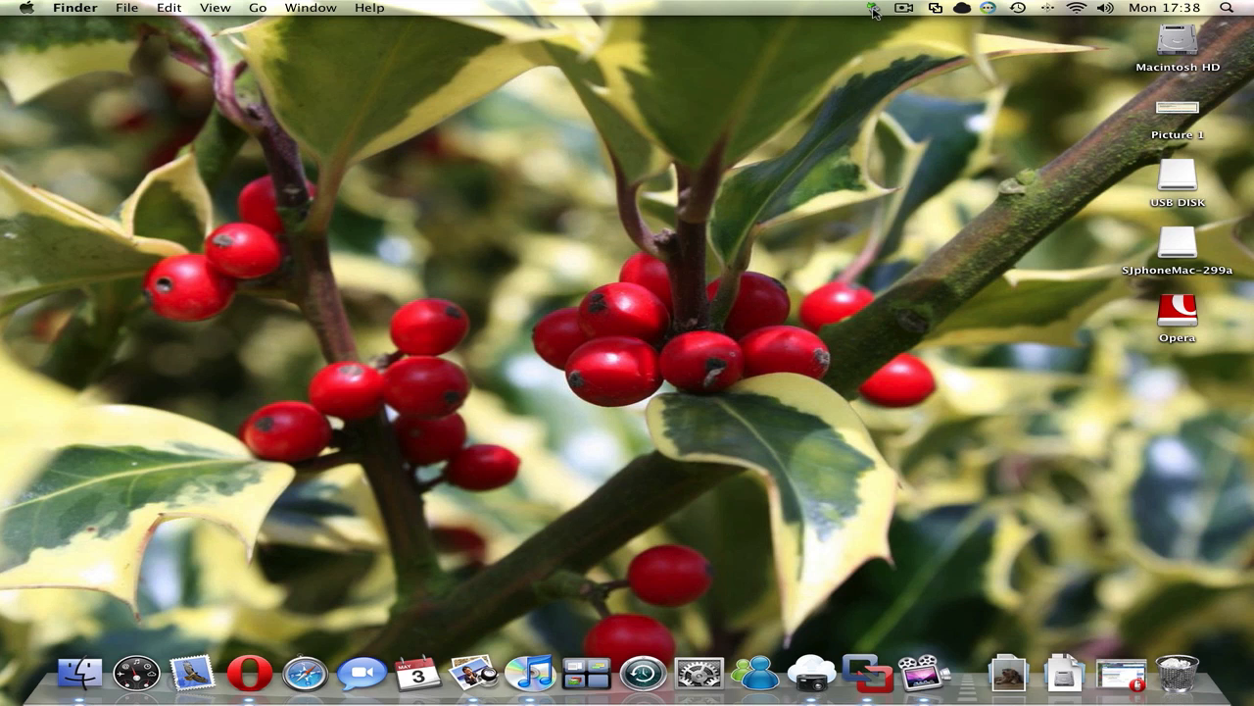
{"action": "left_click", "coordinate": [873, 10]}
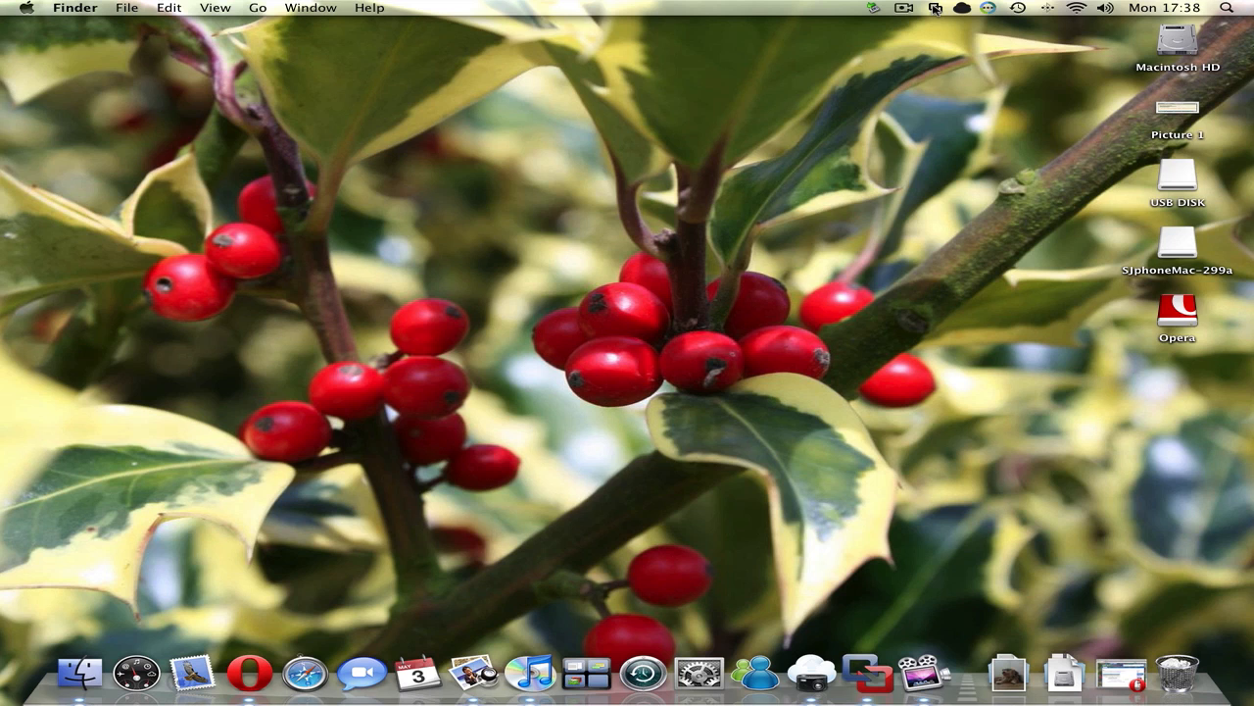
Open the Unity Applications menu listing guest programs like Firefox and Notepad.
{"action": "left_click", "coordinate": [934, 8]}
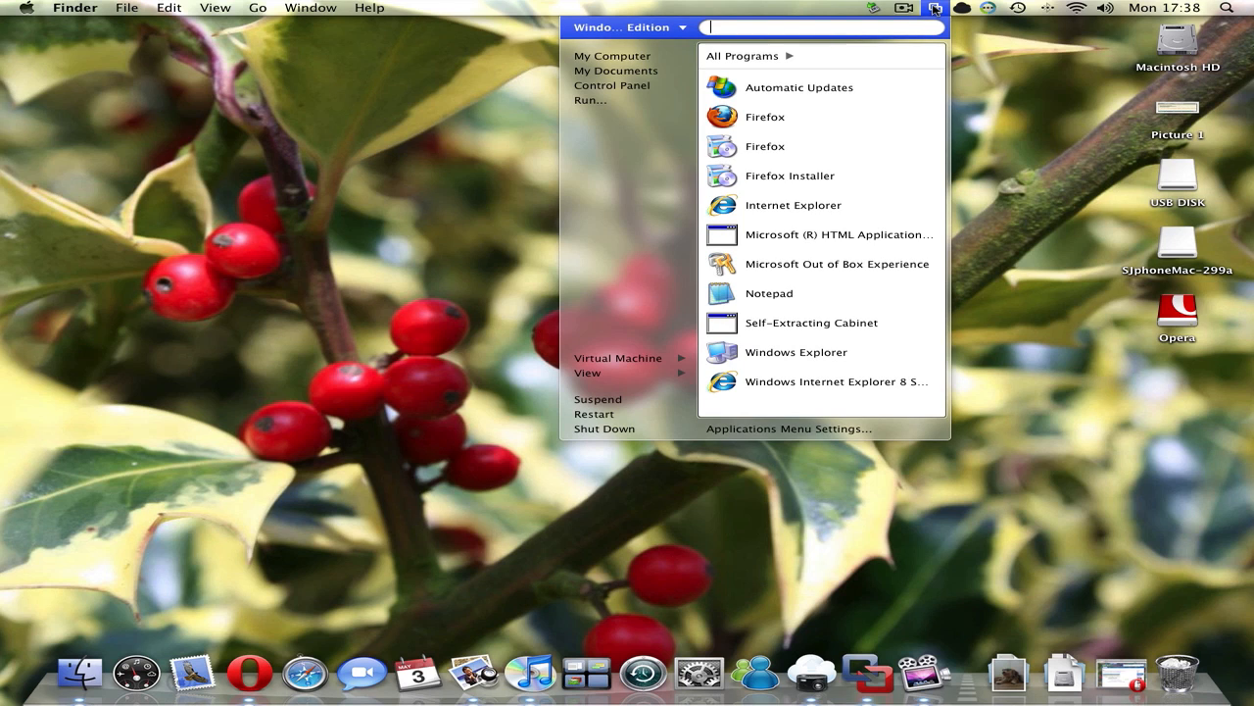
{"action": "mouse_move", "coordinate": [838, 381]}
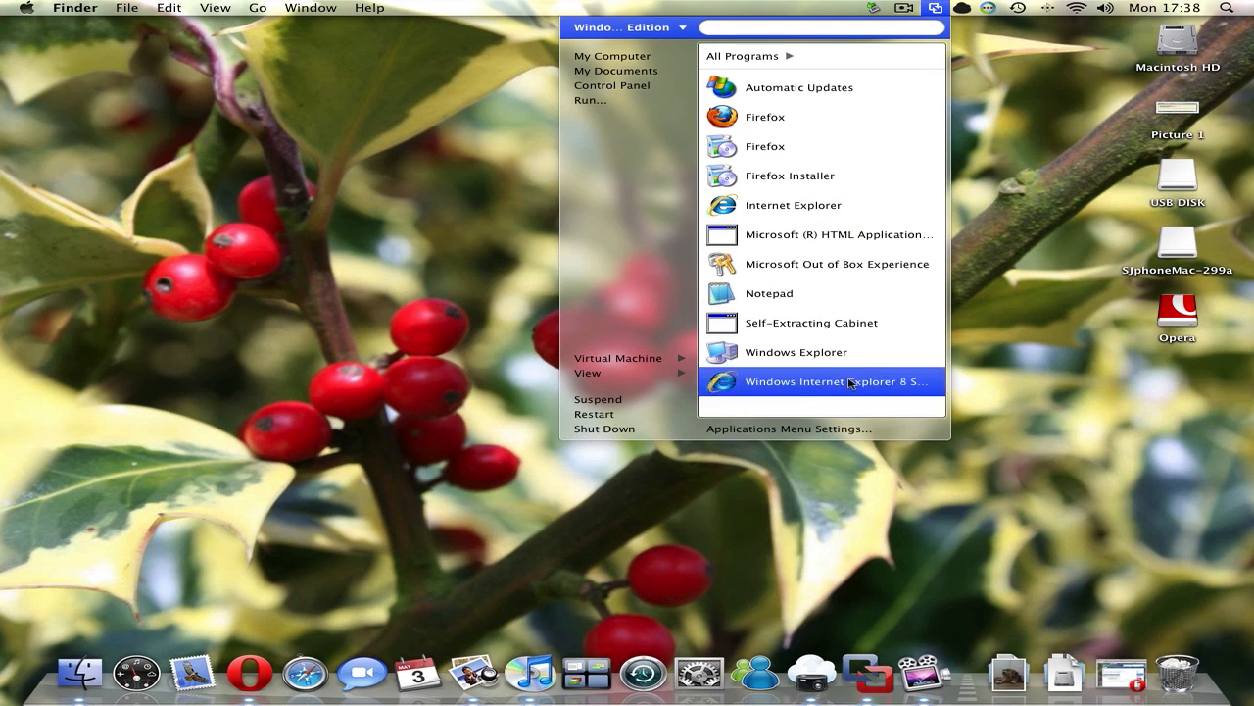
{"action": "mouse_move", "coordinate": [766, 87]}
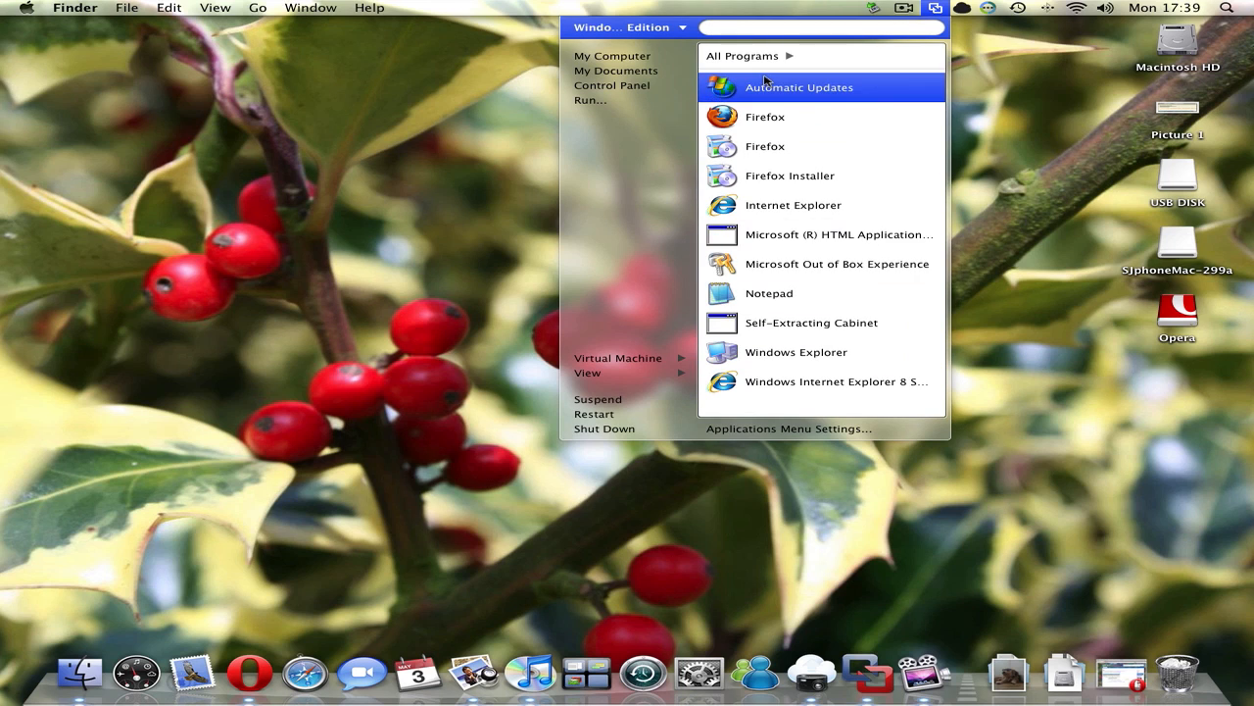
{"action": "mouse_move", "coordinate": [615, 69]}
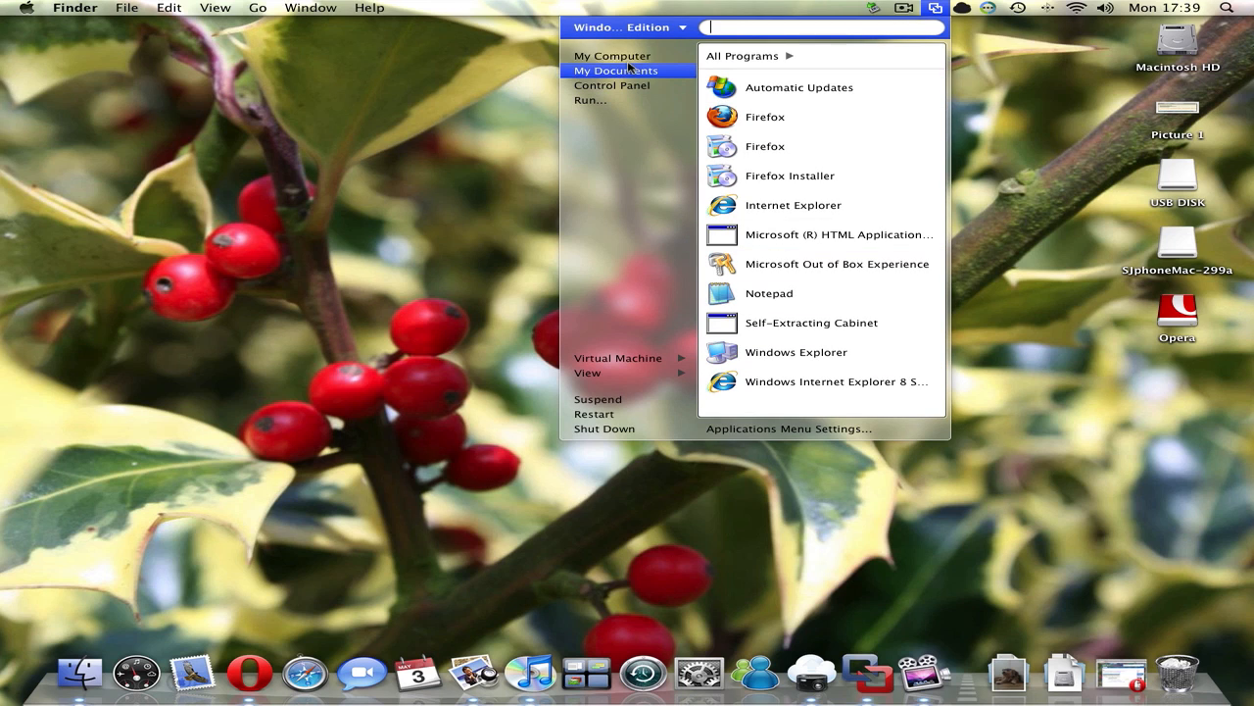
{"action": "mouse_move", "coordinate": [677, 192]}
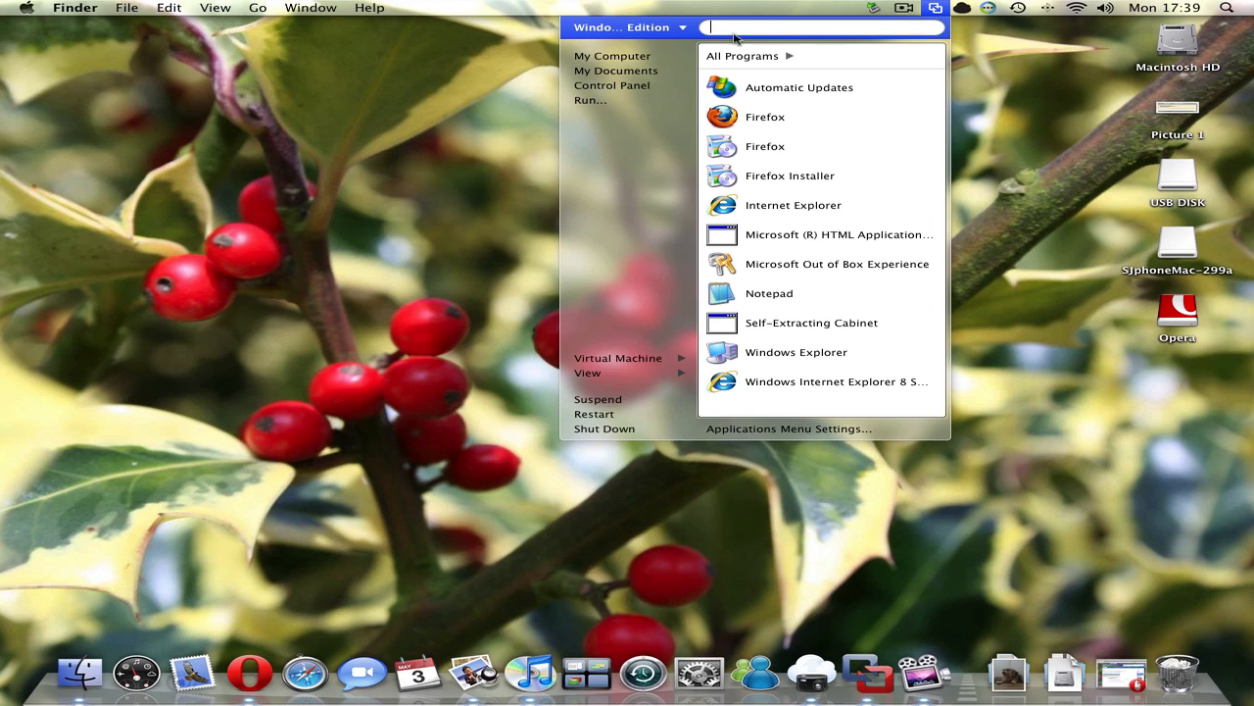
{"action": "mouse_move", "coordinate": [769, 36]}
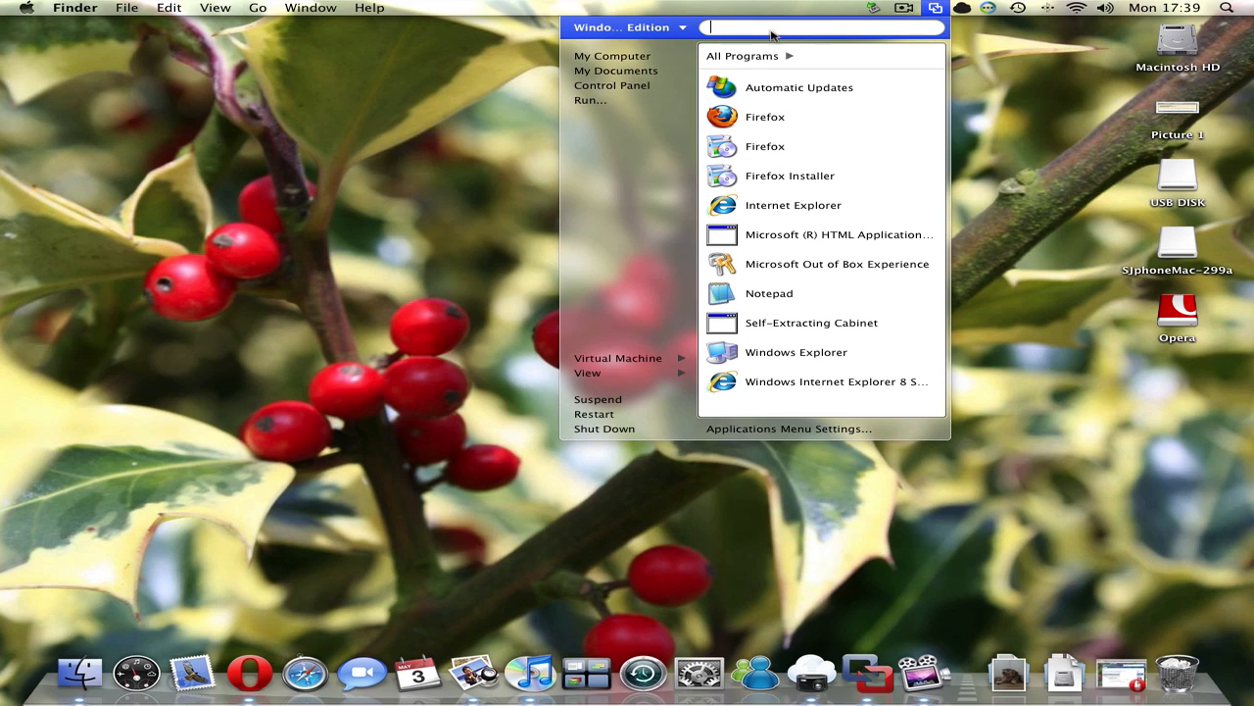
Open My Computer, browse Local Disk (C:) into WINDOWS, then go up one level.
{"action": "left_click", "coordinate": [622, 59]}
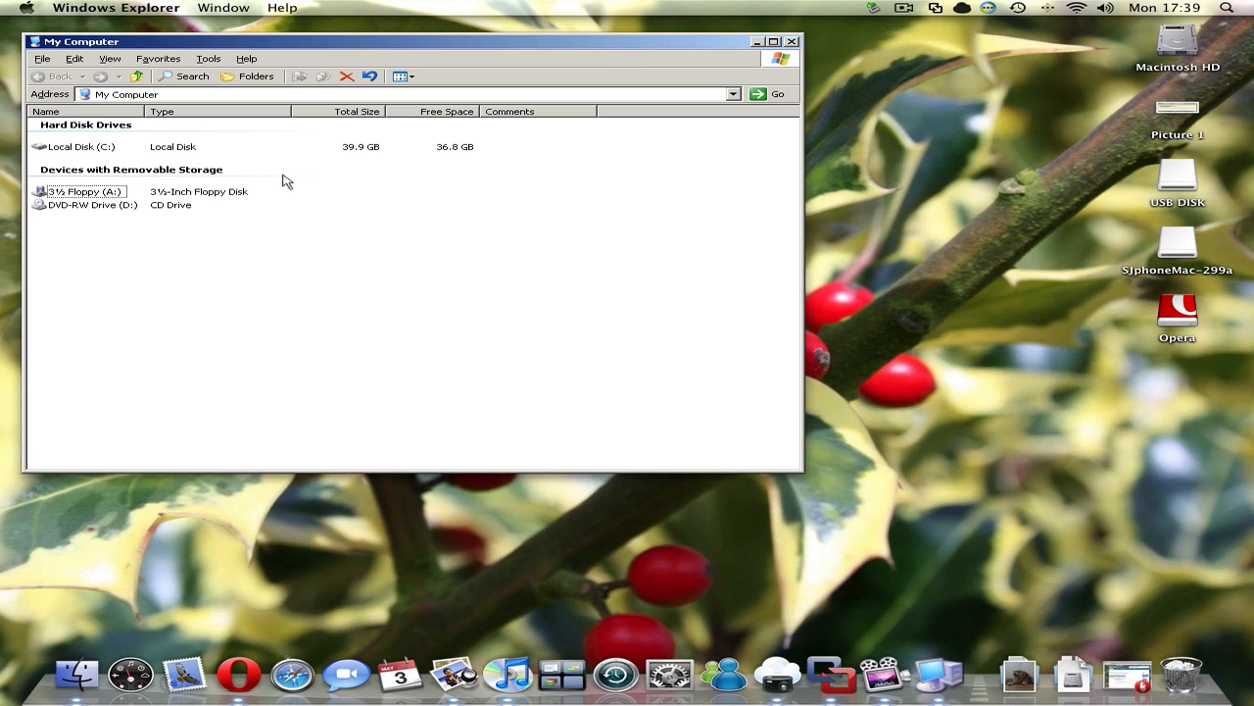
{"action": "double_click", "coordinate": [81, 146]}
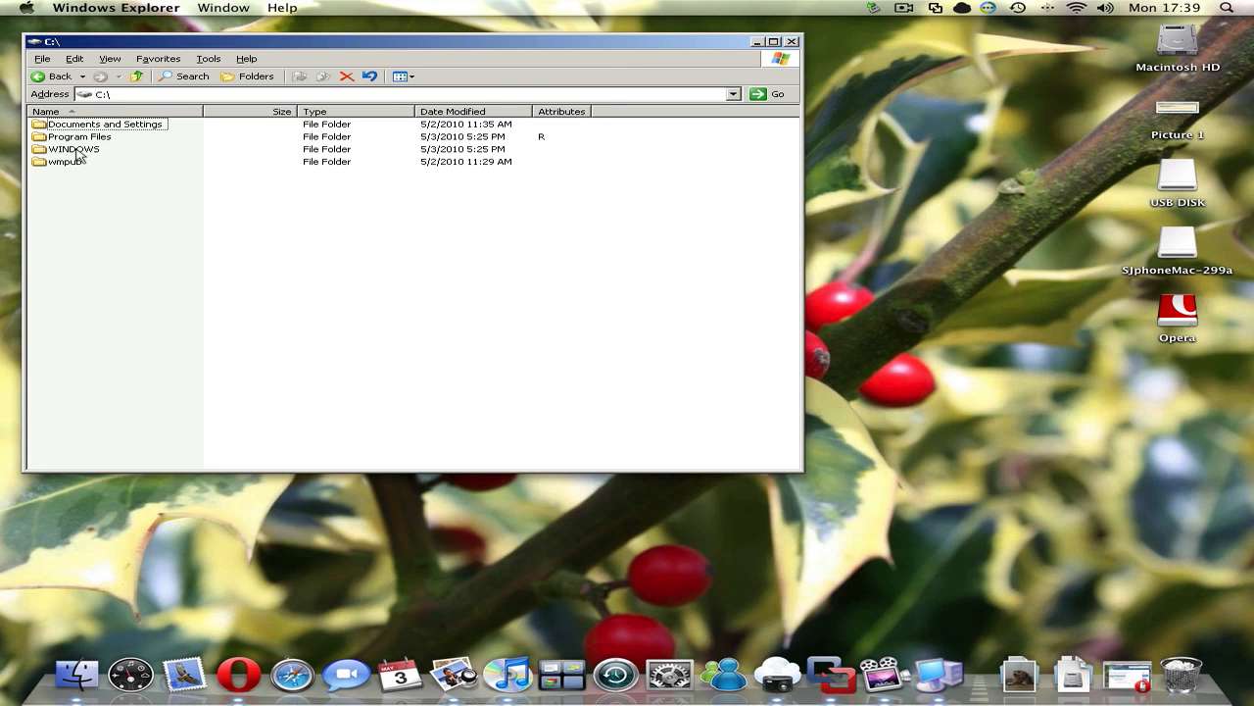
{"action": "double_click", "coordinate": [74, 148]}
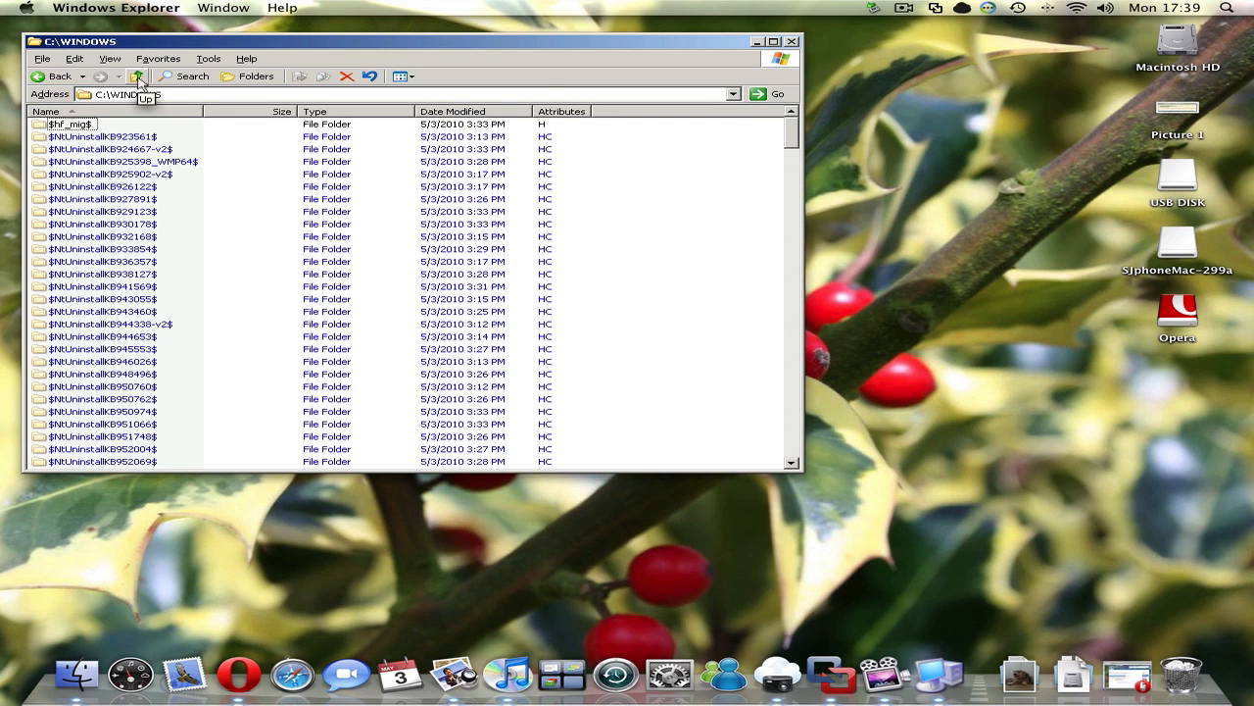
{"action": "left_click", "coordinate": [792, 41]}
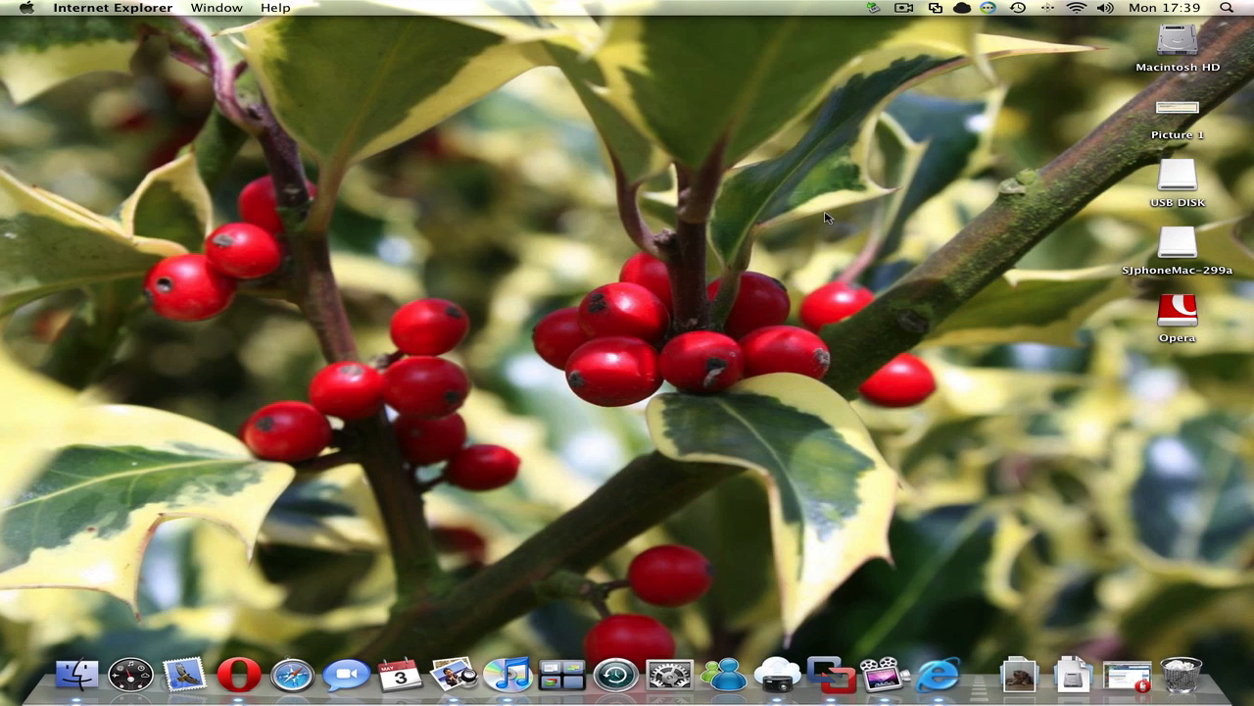
{"action": "mouse_move", "coordinate": [865, 440]}
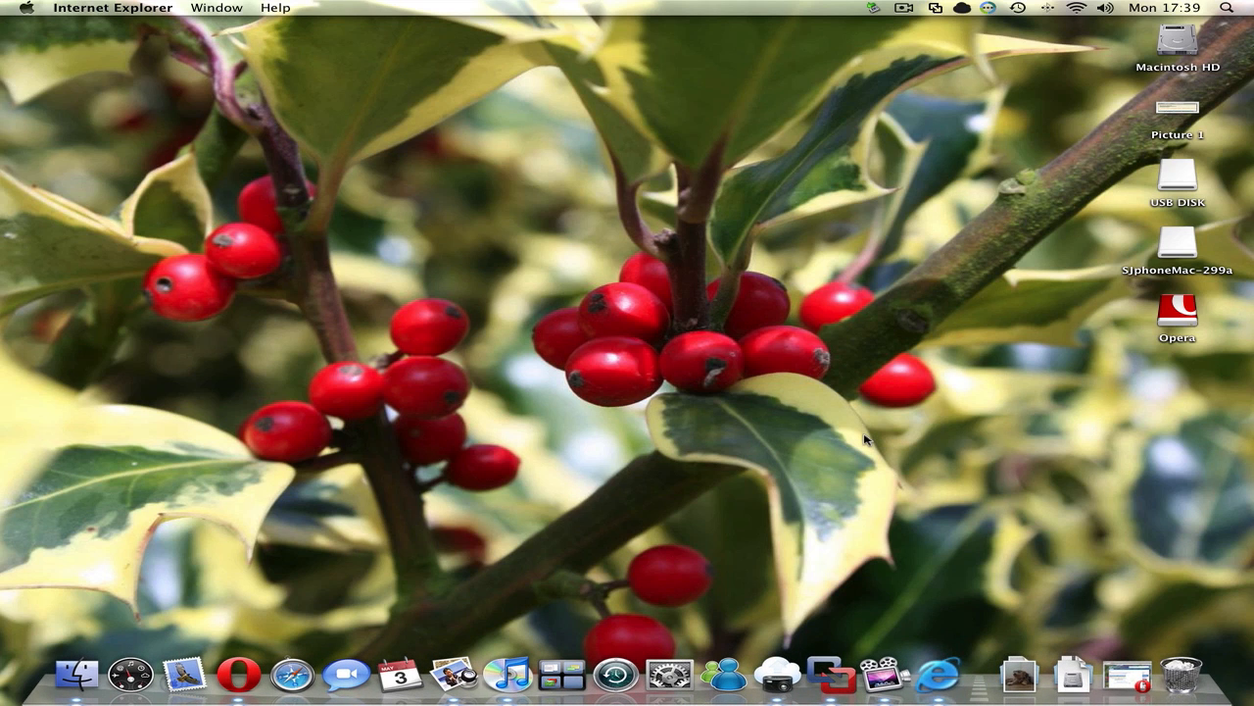
Open Internet Explorer, close its blocked-content warning, and choose Not Now for Software Update.
{"action": "left_click", "coordinate": [943, 675]}
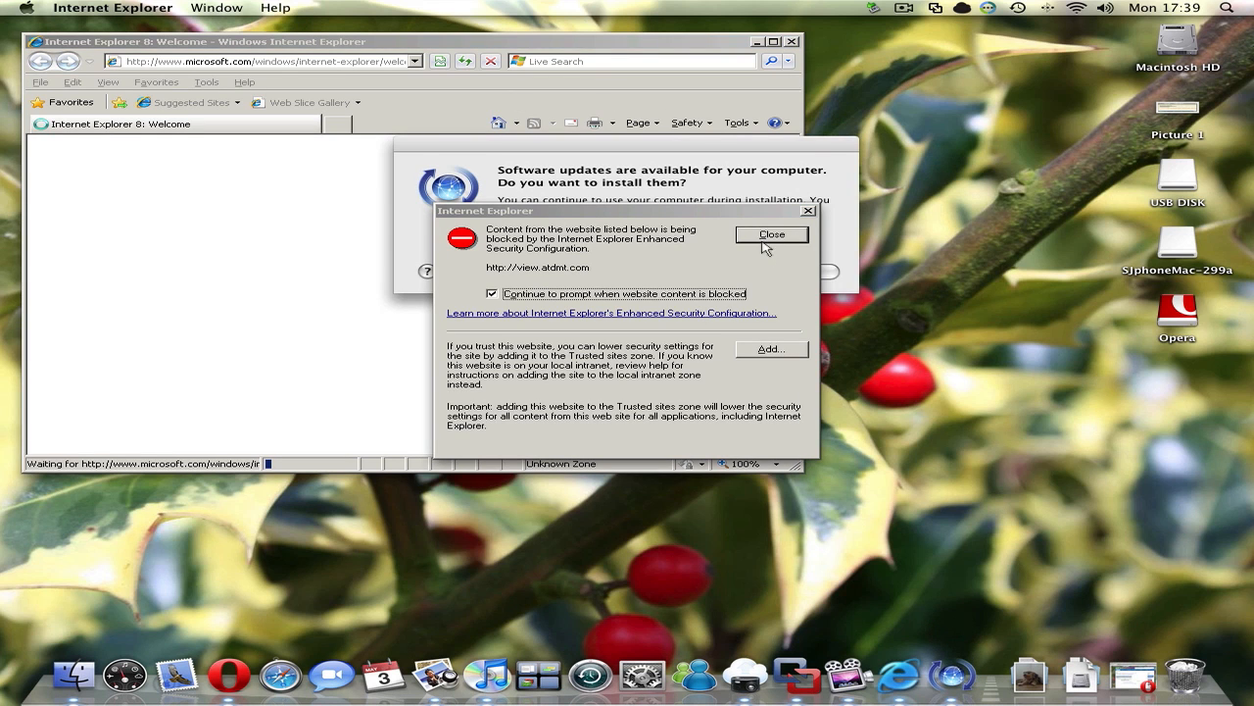
{"action": "left_click", "coordinate": [771, 234]}
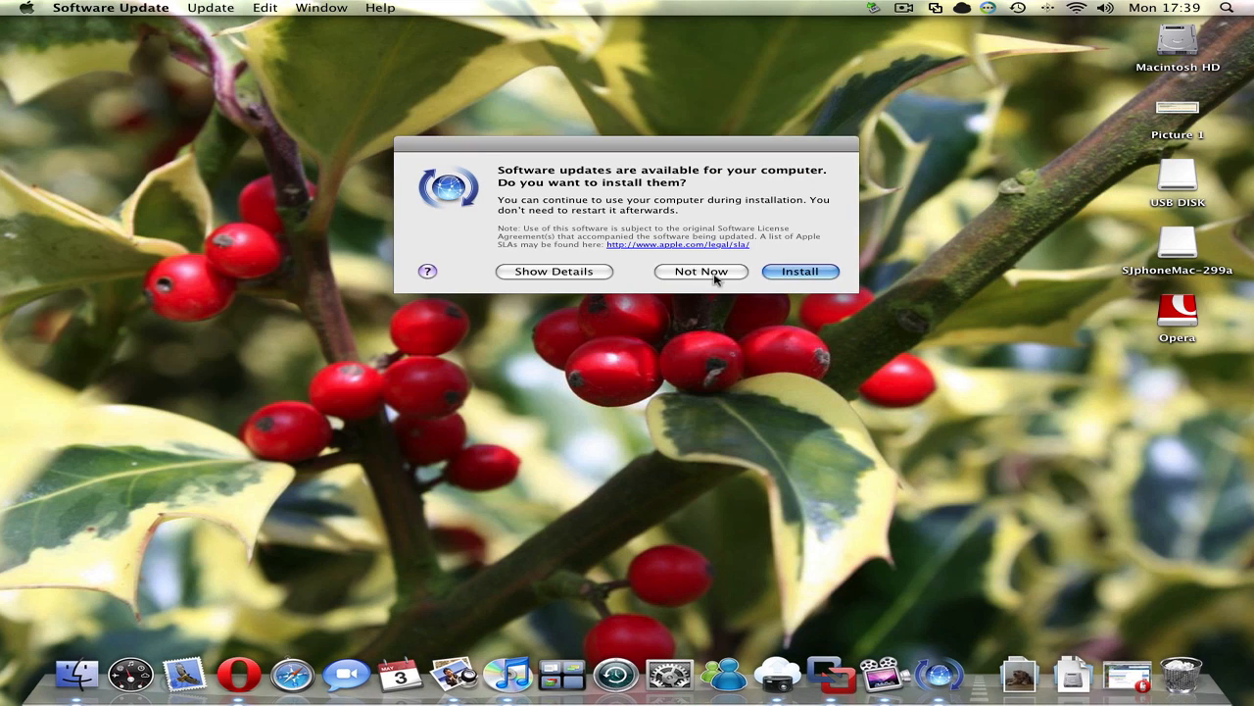
{"action": "left_click", "coordinate": [700, 271]}
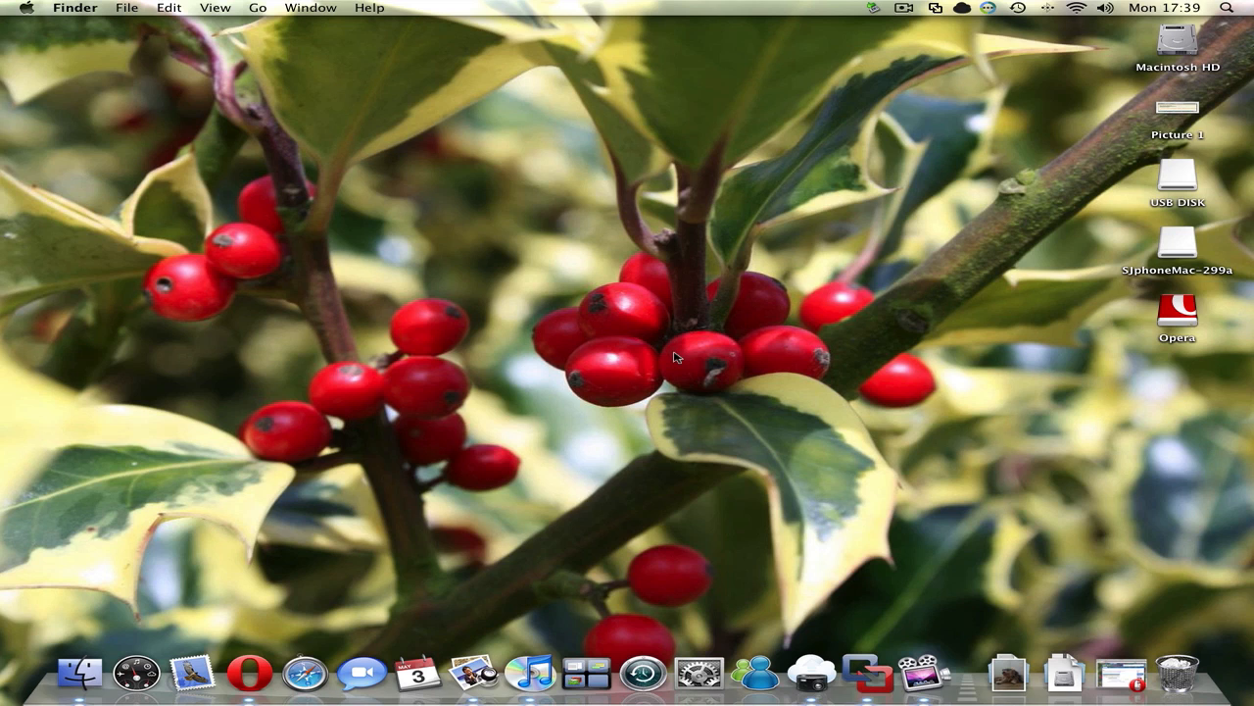
{"action": "mouse_move", "coordinate": [880, 6]}
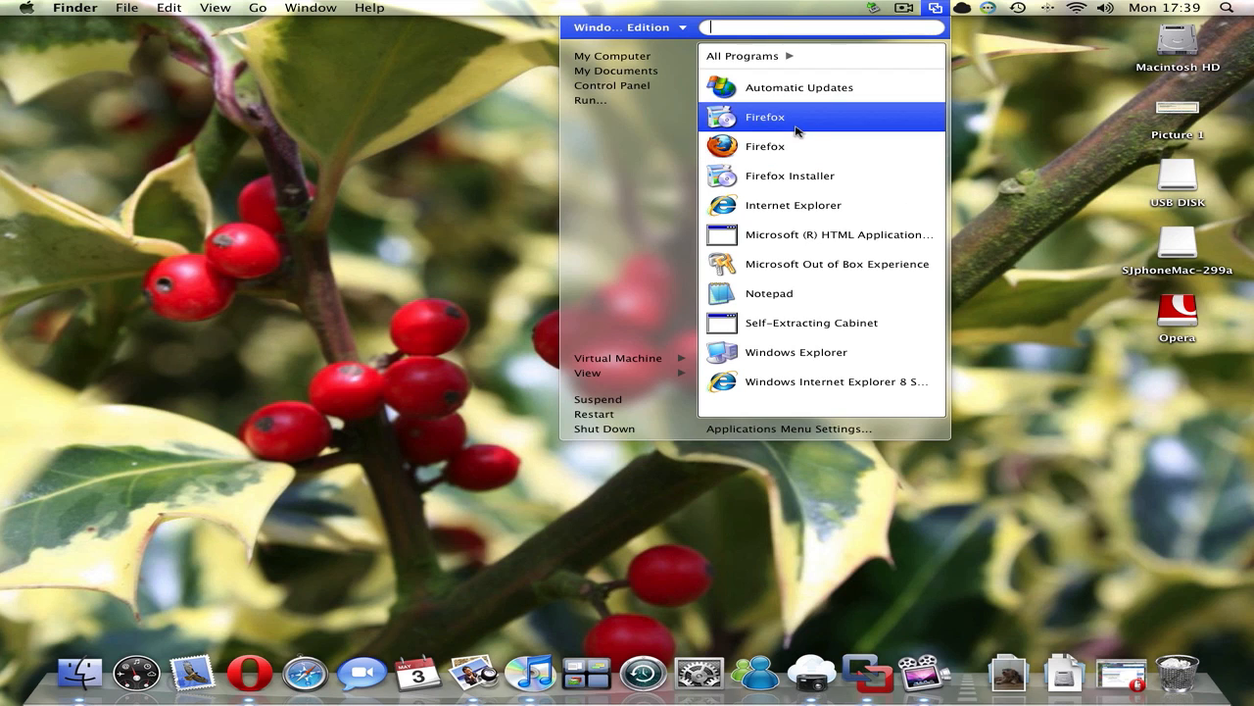
Choose Firefox from the Unity Applications menu.
{"action": "left_click", "coordinate": [798, 87]}
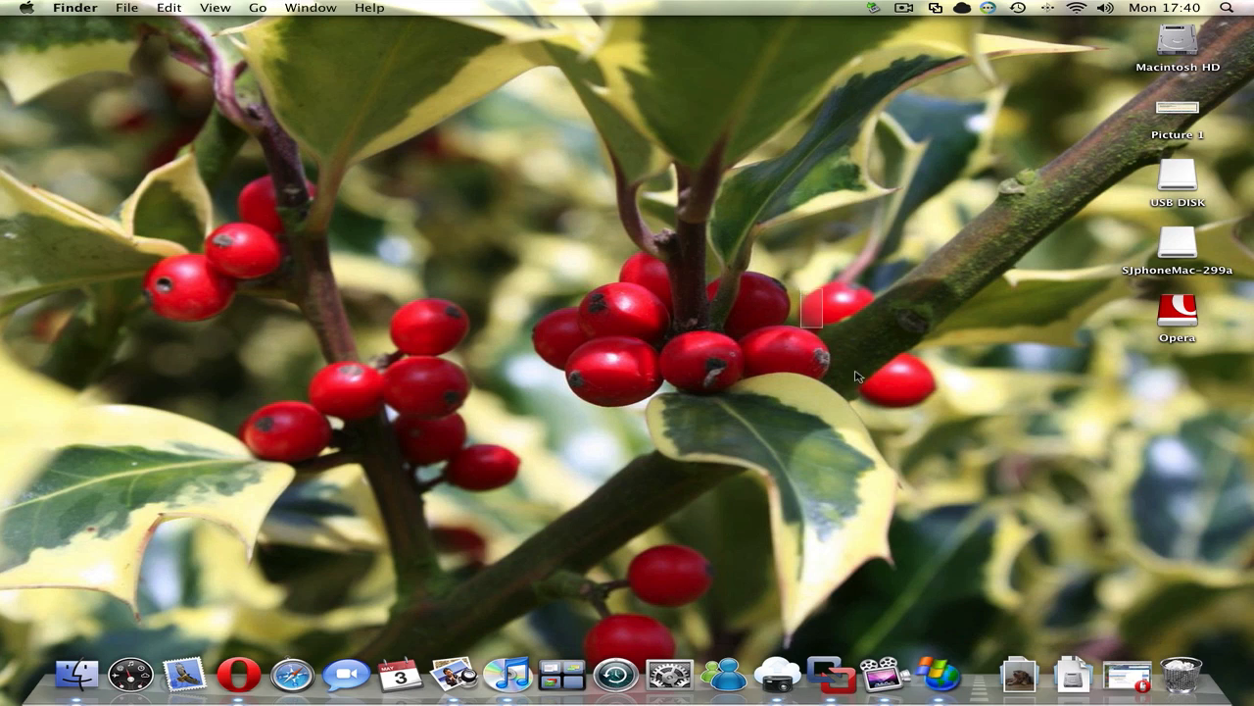
{"action": "mouse_move", "coordinate": [956, 676]}
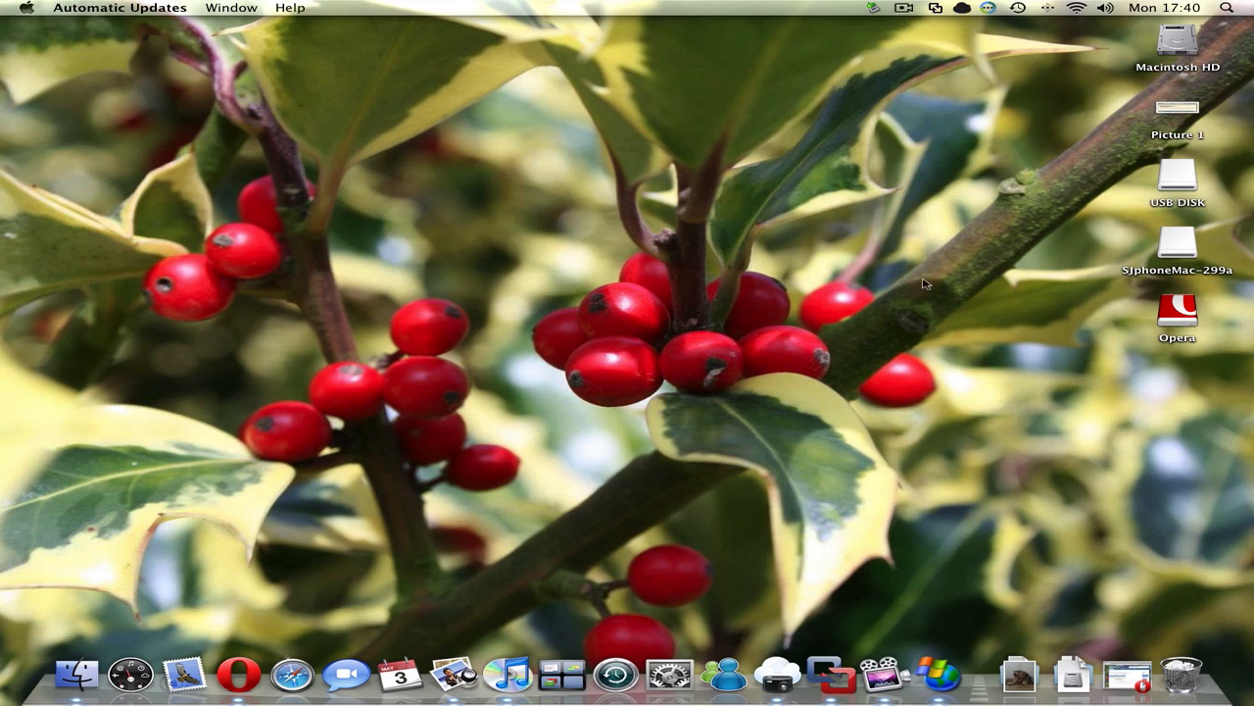
{"action": "mouse_move", "coordinate": [930, 11]}
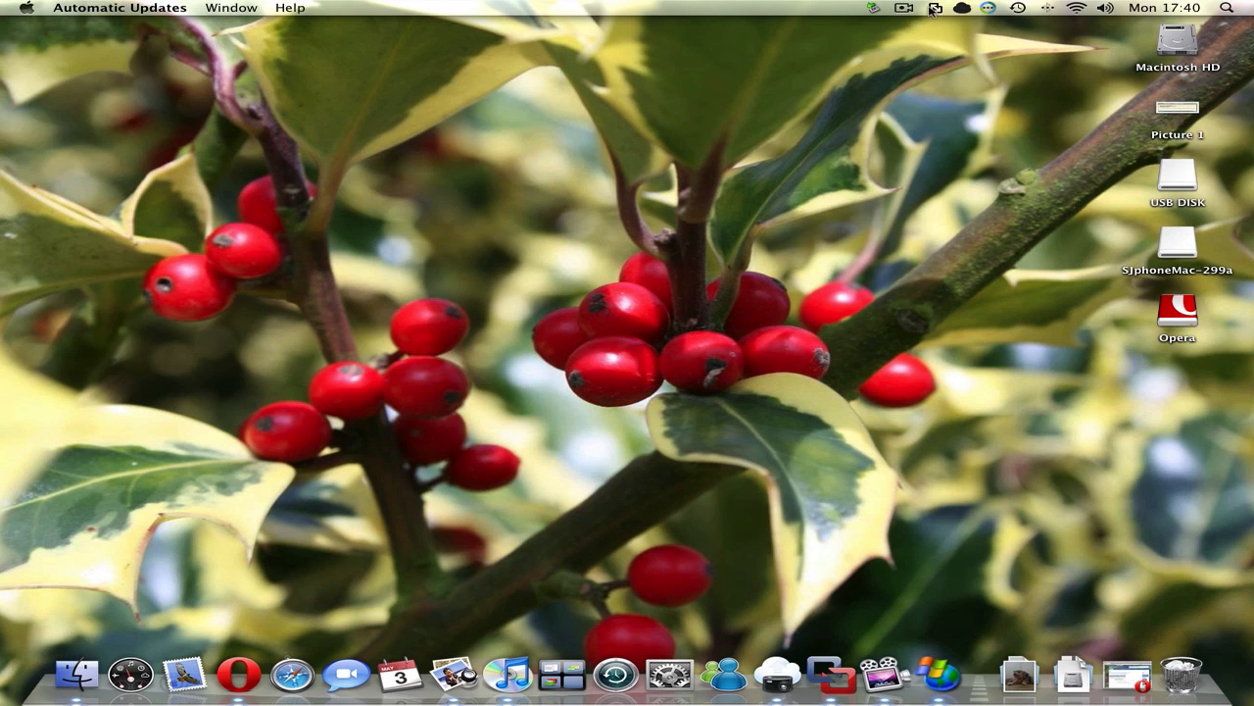
Choose View > Single Window from the Unity Applications menu.
{"action": "left_click", "coordinate": [936, 9]}
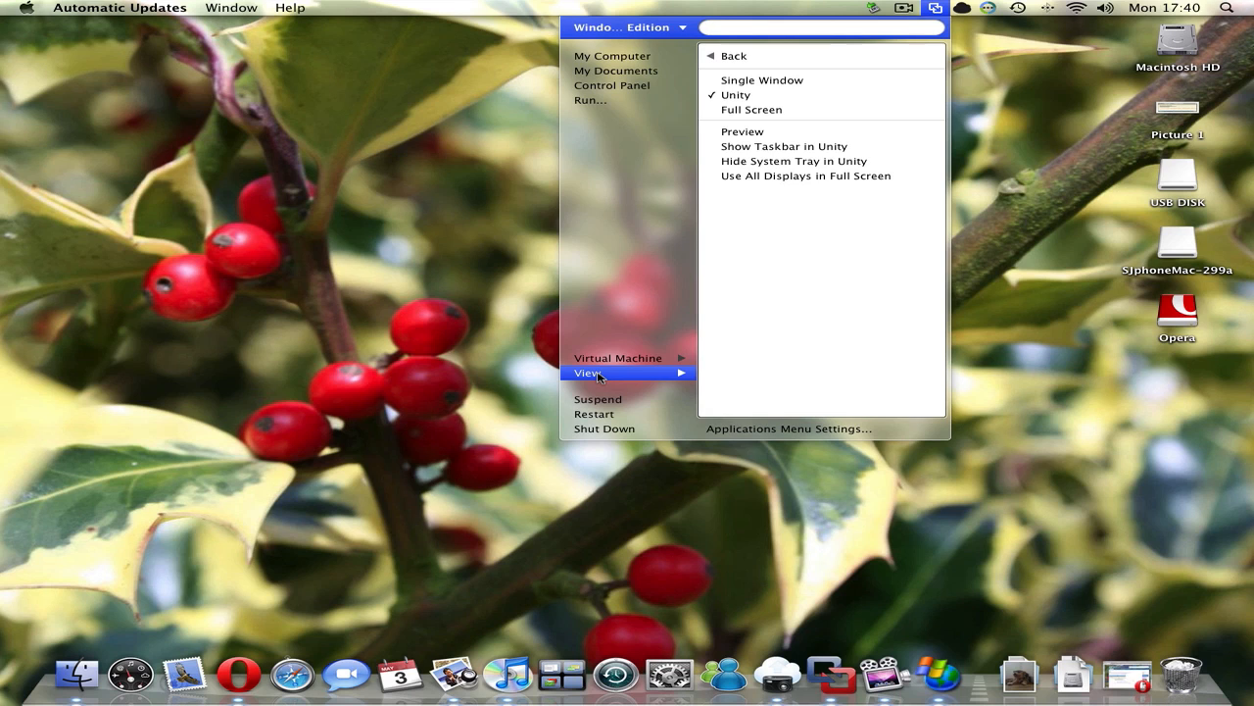
{"action": "mouse_move", "coordinate": [789, 96]}
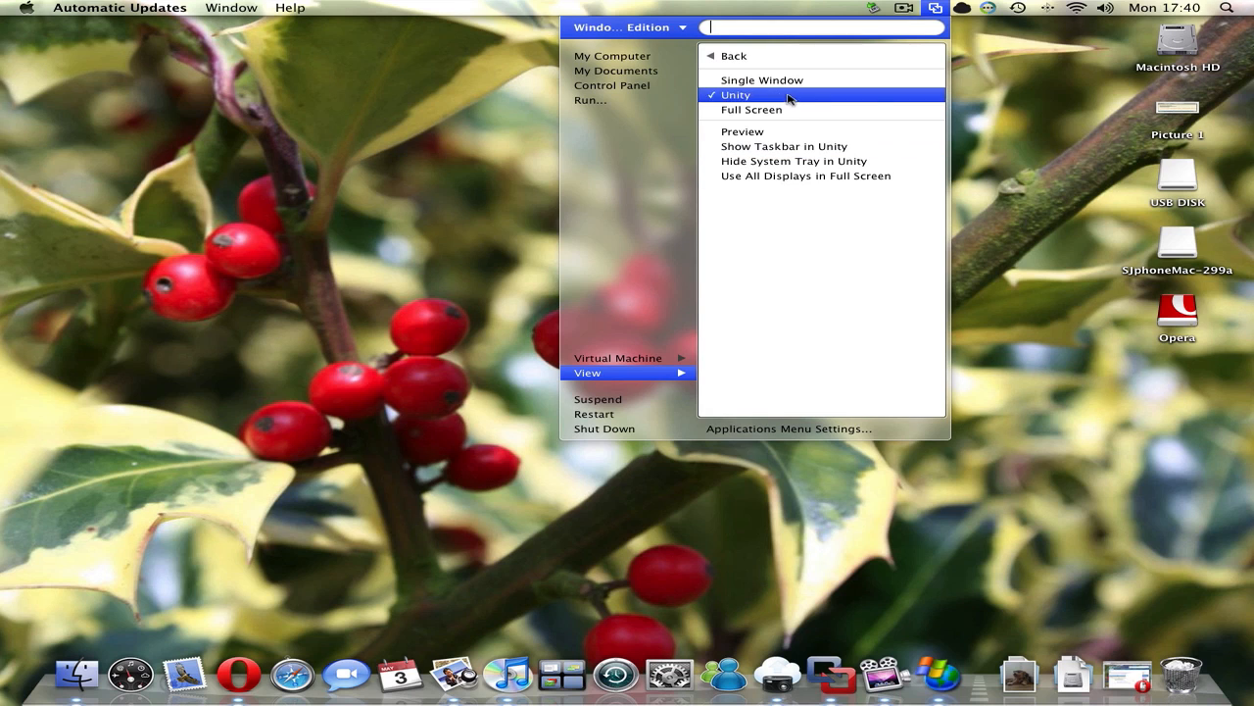
{"action": "mouse_move", "coordinate": [761, 80]}
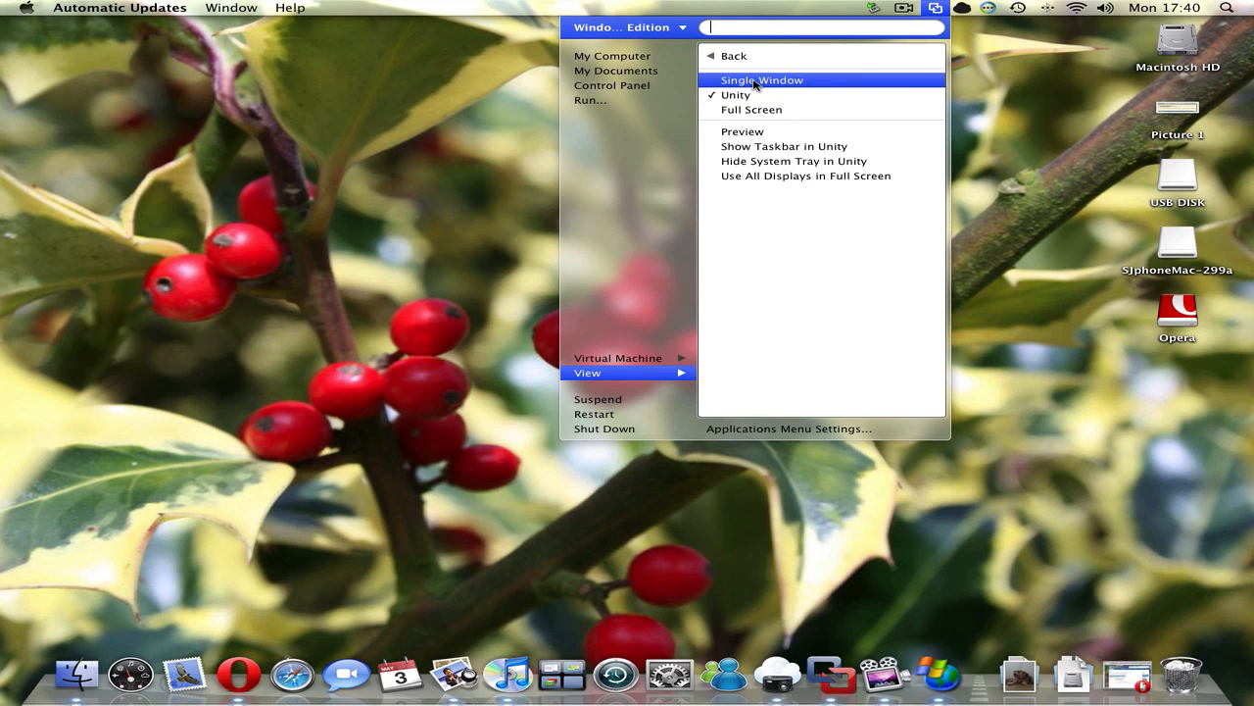
{"action": "left_click", "coordinate": [762, 80]}
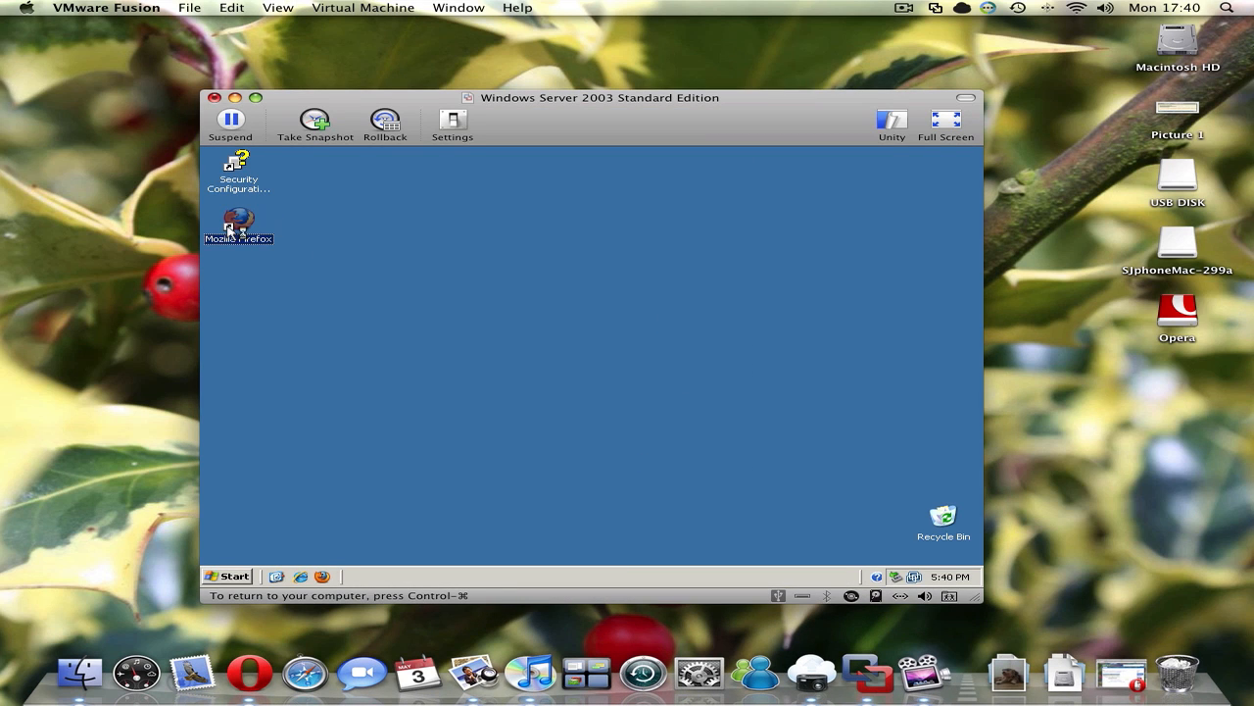
{"action": "double_click", "coordinate": [238, 221]}
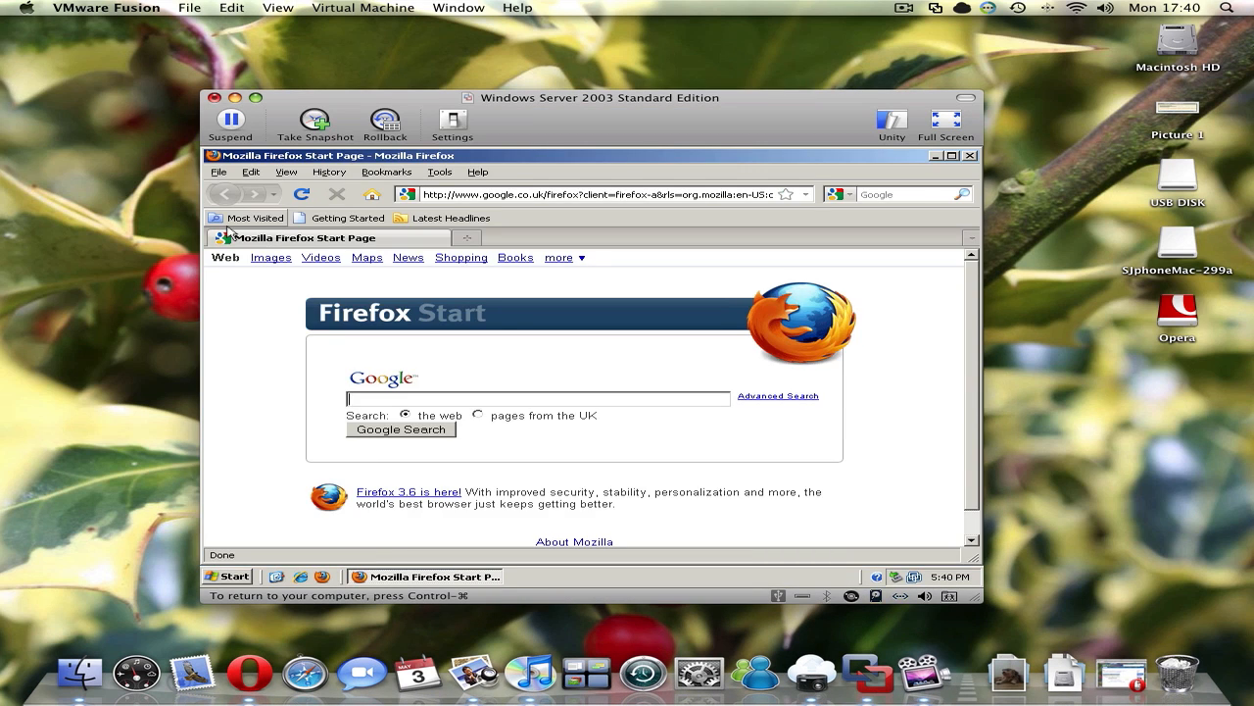
{"action": "left_click", "coordinate": [949, 155]}
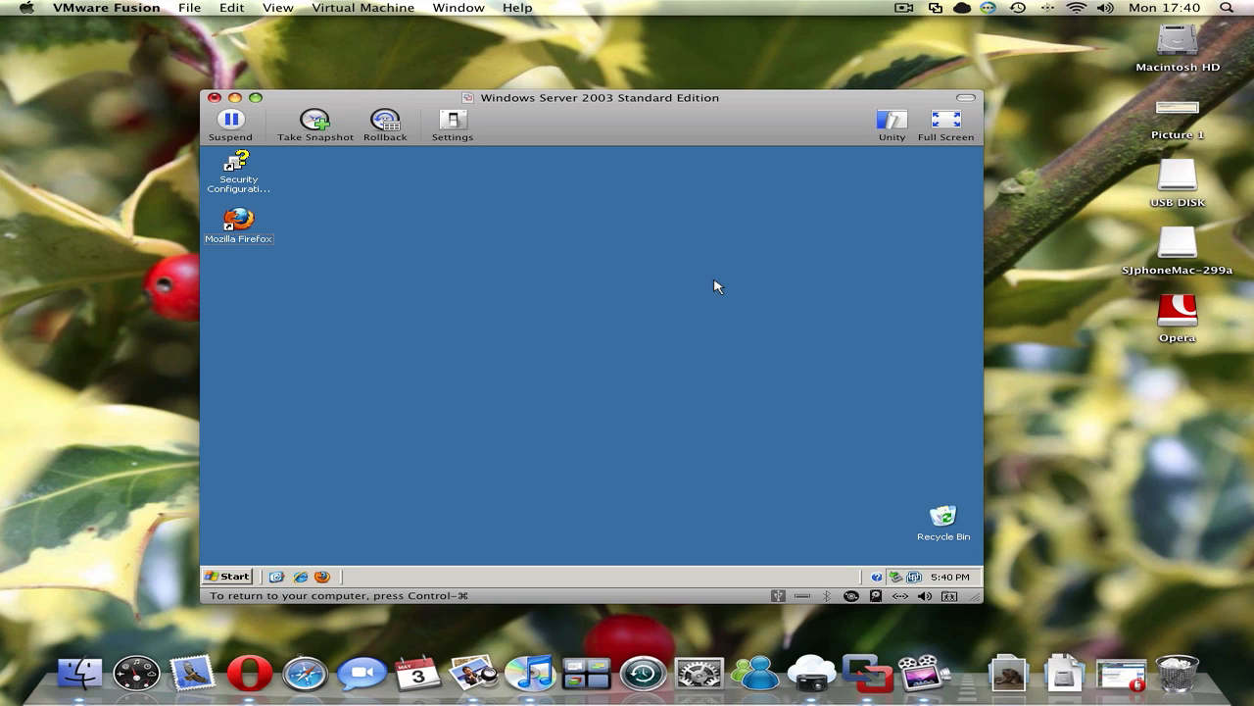
{"action": "mouse_move", "coordinate": [487, 216]}
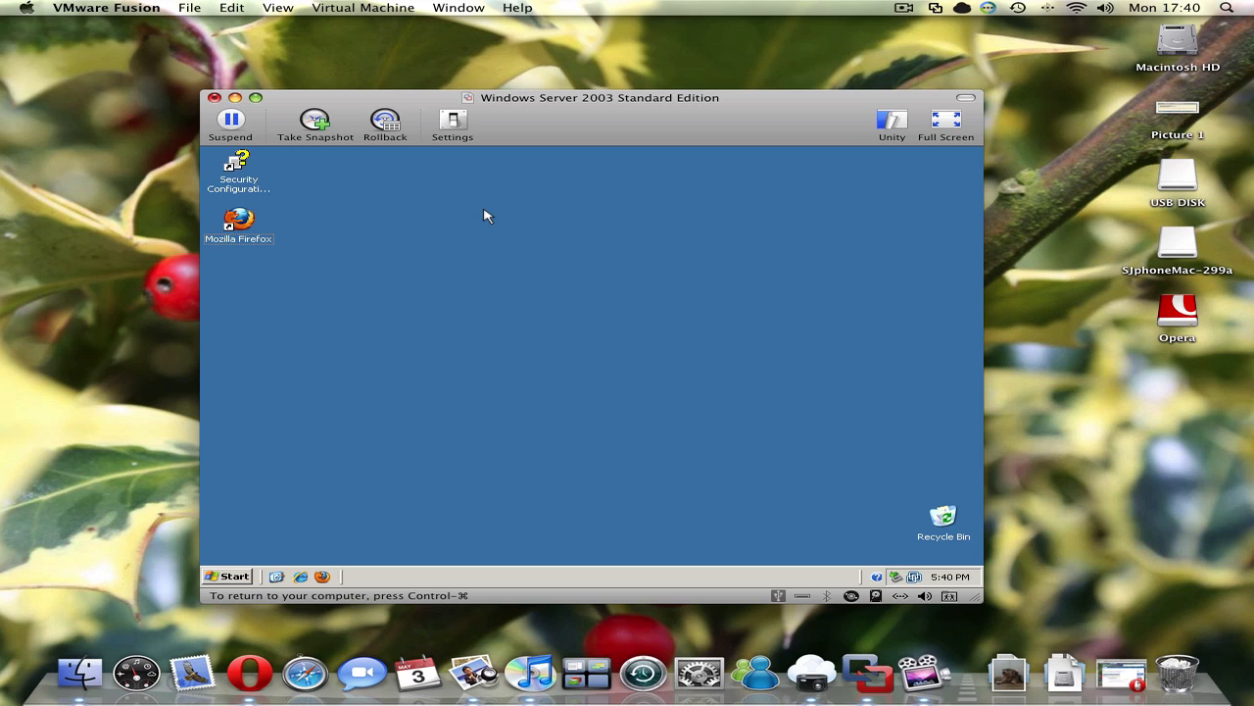